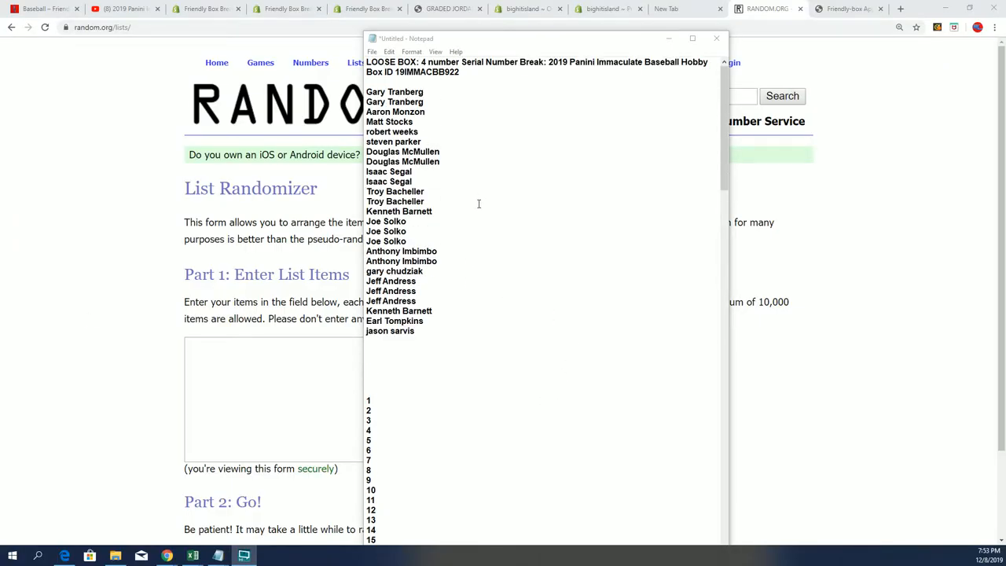
Select the 25 owner names in the Notepad box notes for copying.
double_click(416, 72)
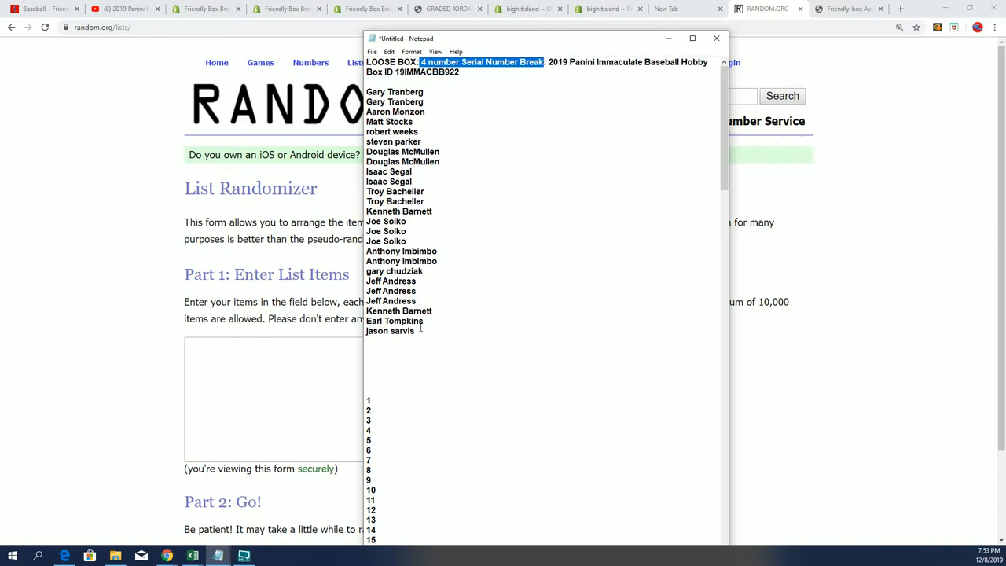
left_click_drag(366, 92, 417, 331)
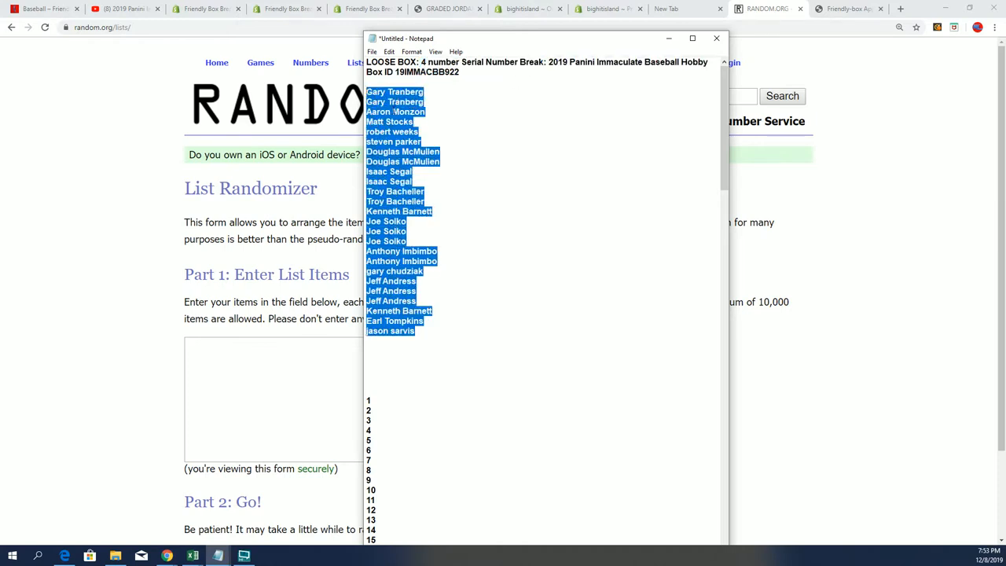
mouse_move(213, 387)
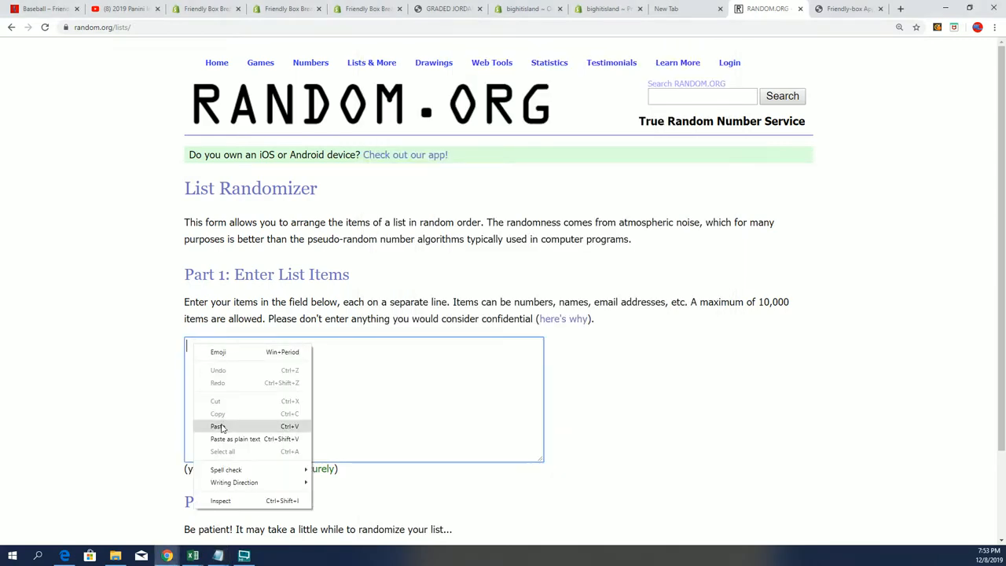
Paste the 25 owner names into List Randomizer and shuffle them seven times.
left_click(216, 426)
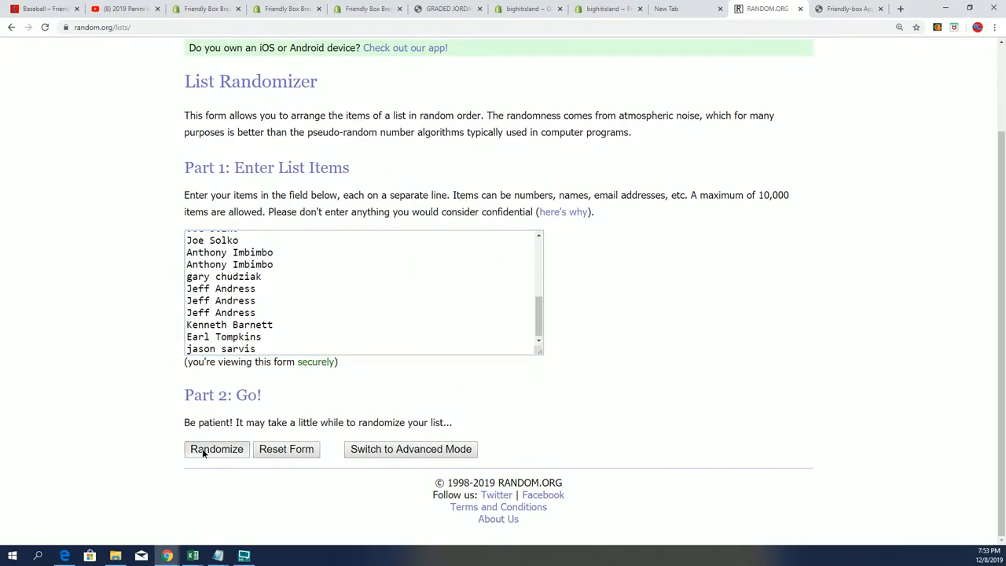
left_click(216, 450)
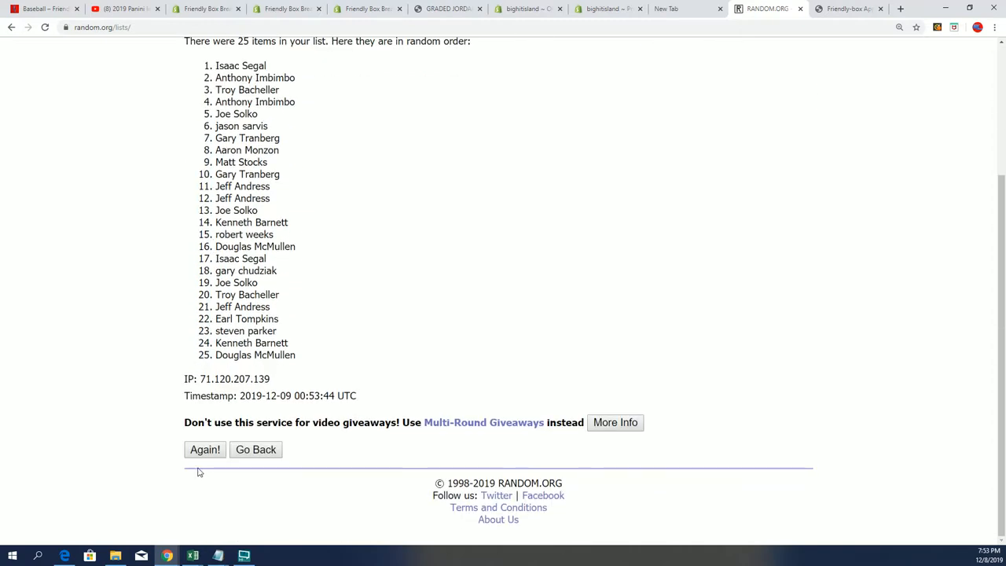
left_click(205, 449)
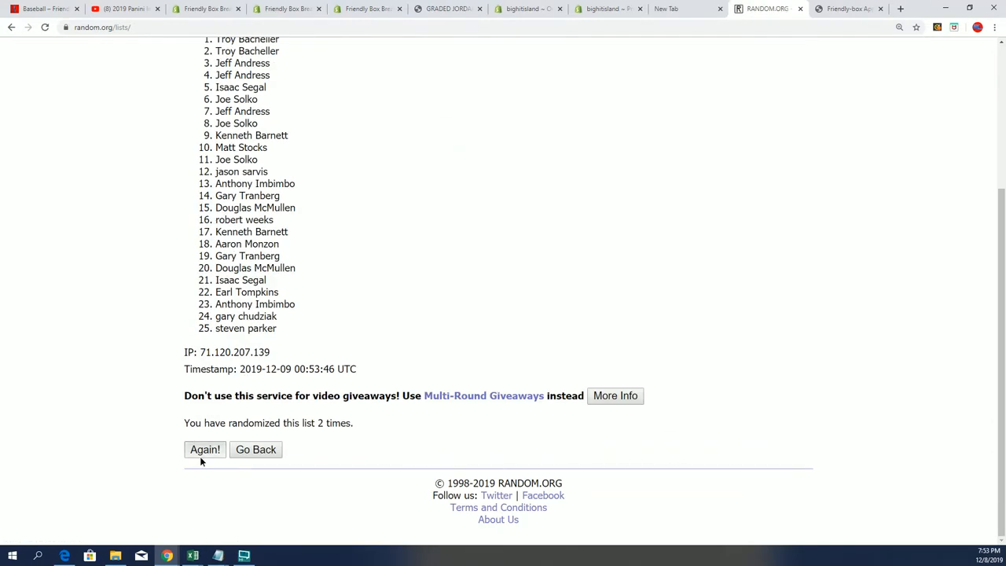
left_click(204, 449)
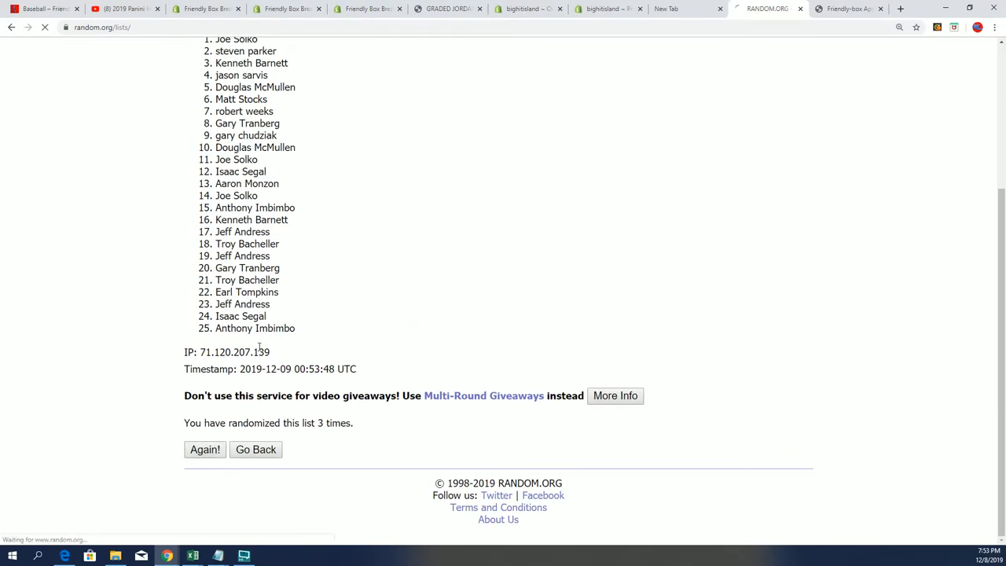
left_click(204, 449)
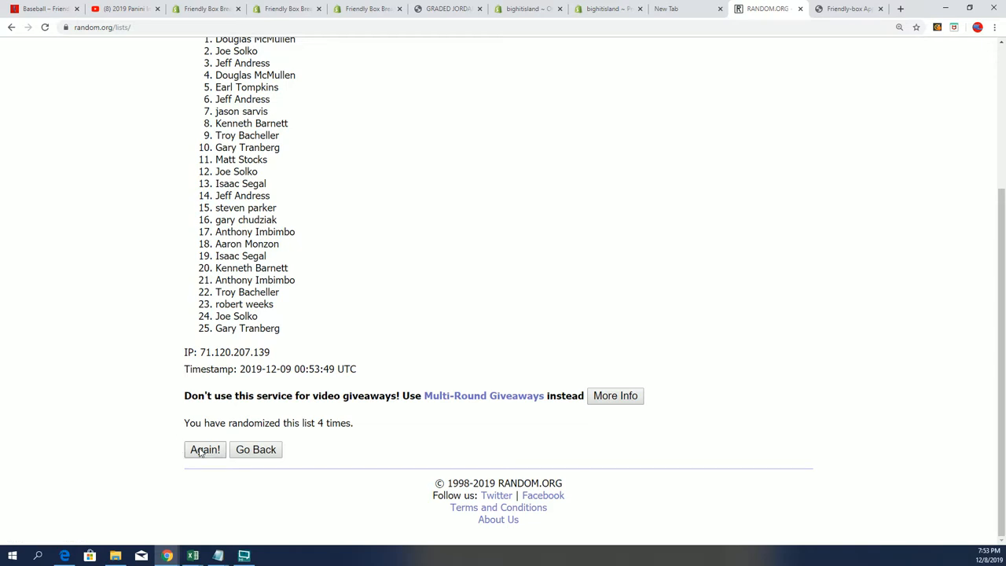
left_click(204, 449)
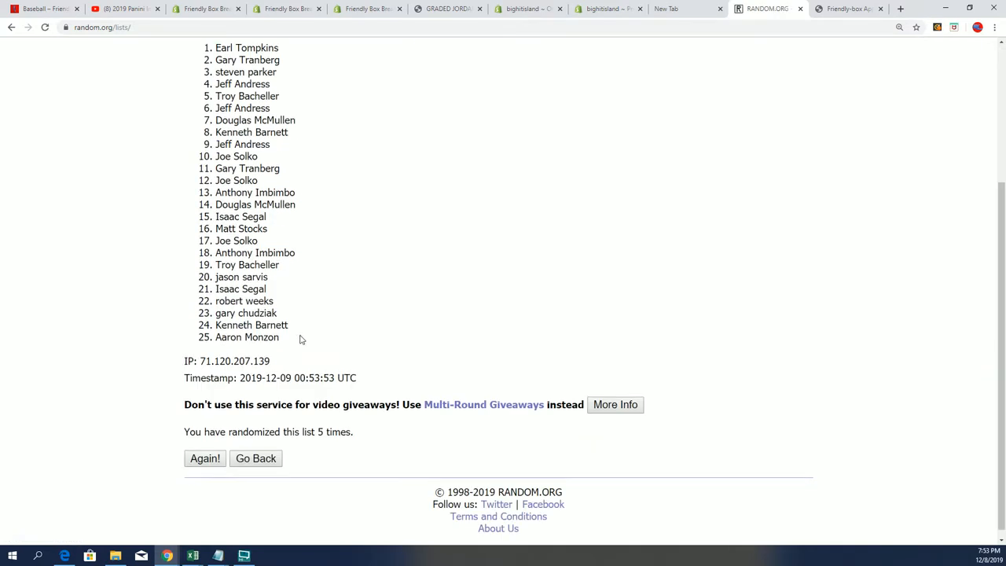
left_click(204, 458)
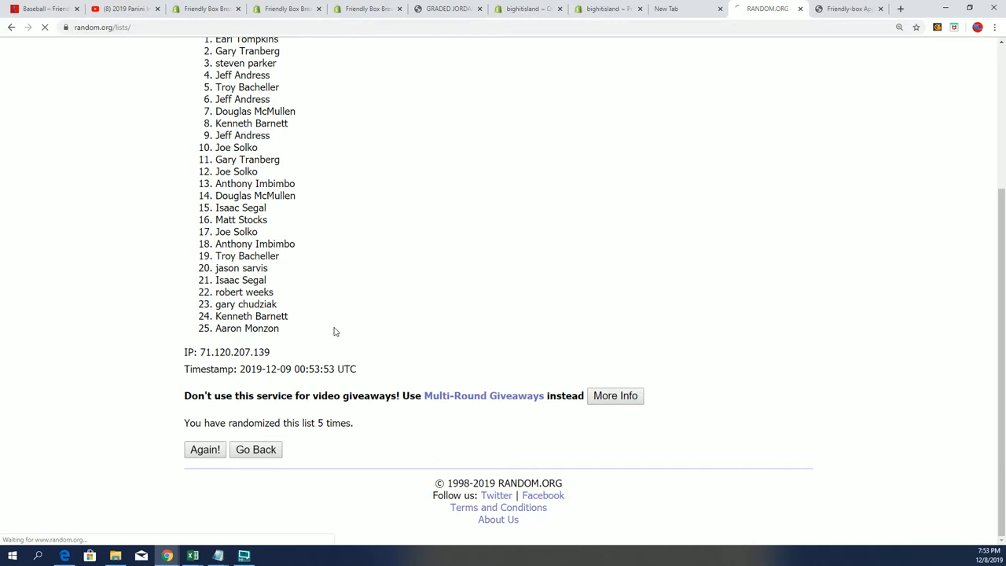
left_click(205, 450)
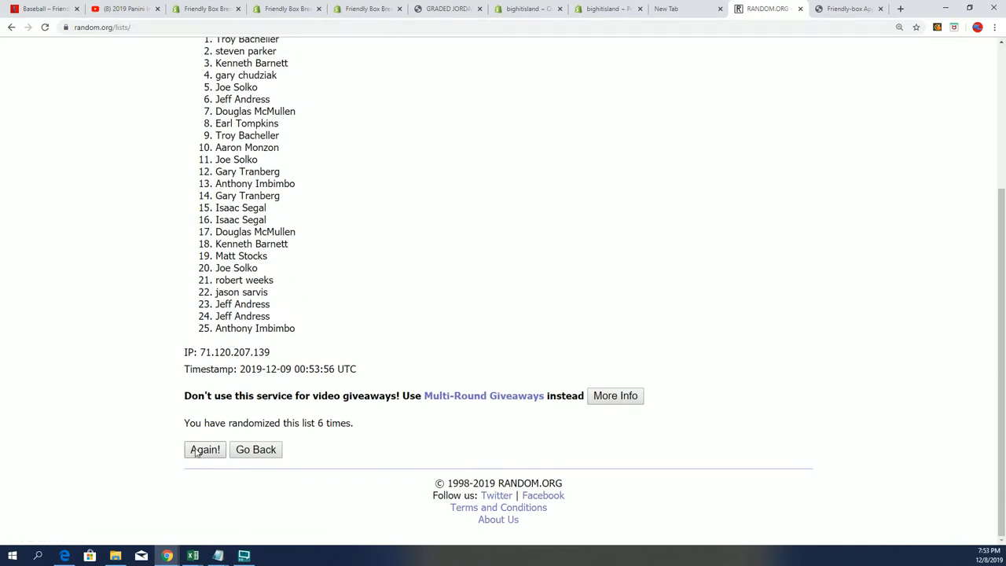
left_click(204, 450)
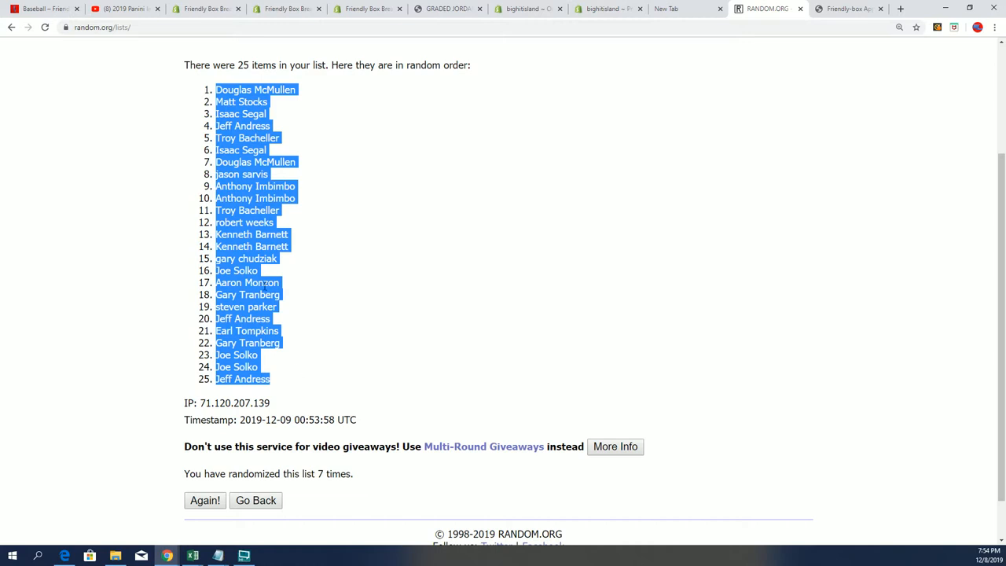
mouse_move(945, 196)
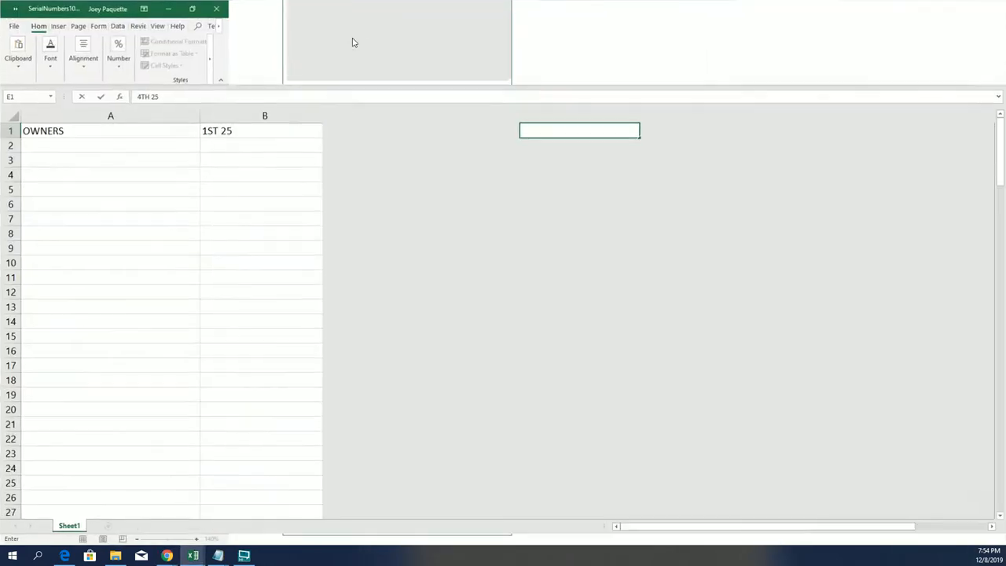
Paste the shuffled owners as text-only into A2, then select the empty 2ND/3RD 25 ranges.
right_click(110, 145)
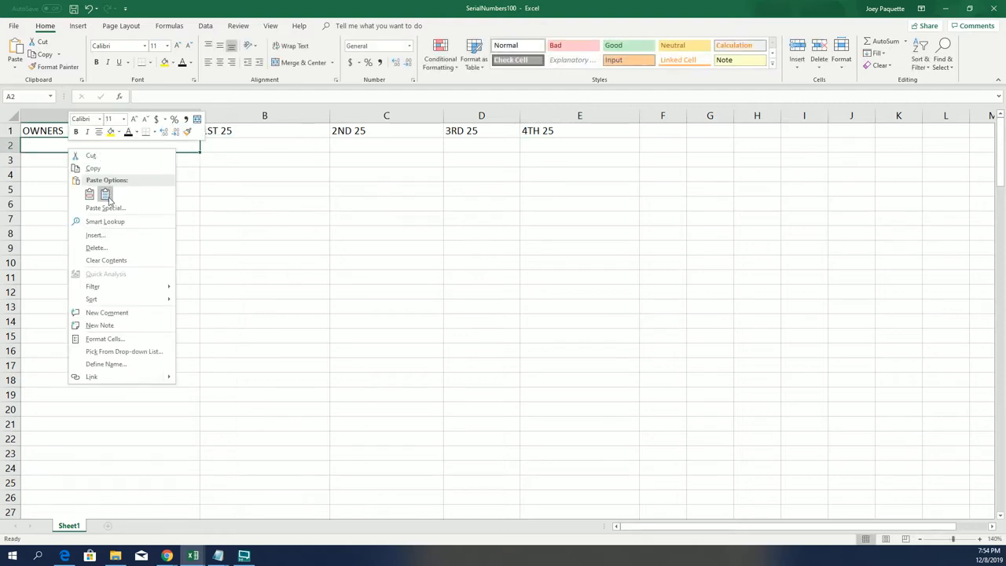
left_click(89, 194)
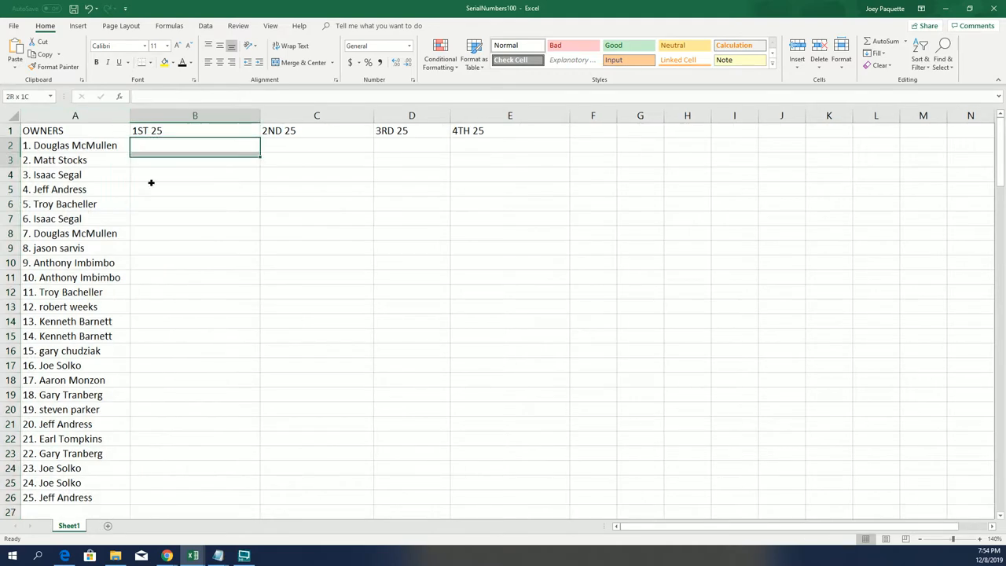
left_click_drag(195, 146, 195, 498)
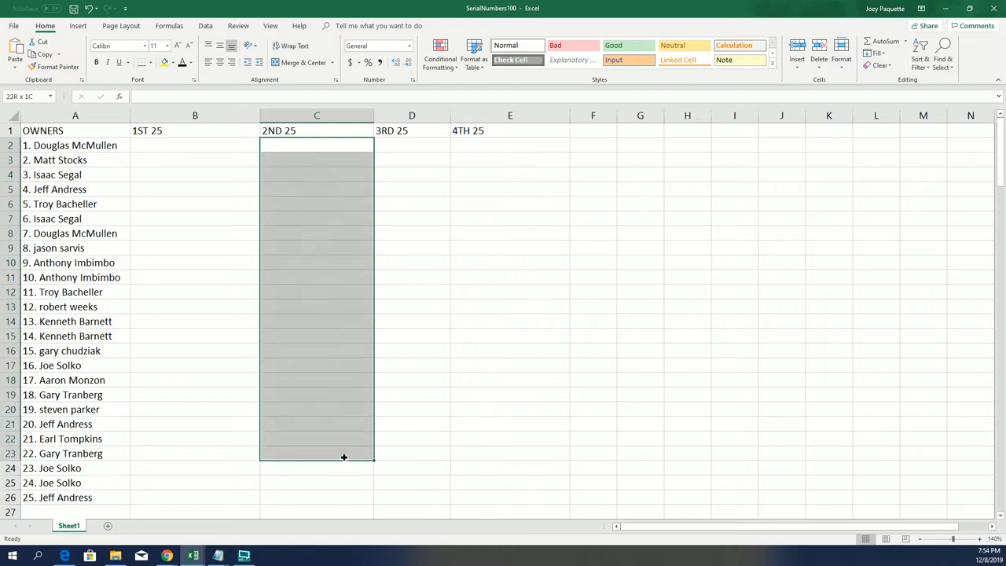
left_click_drag(316, 457, 345, 499)
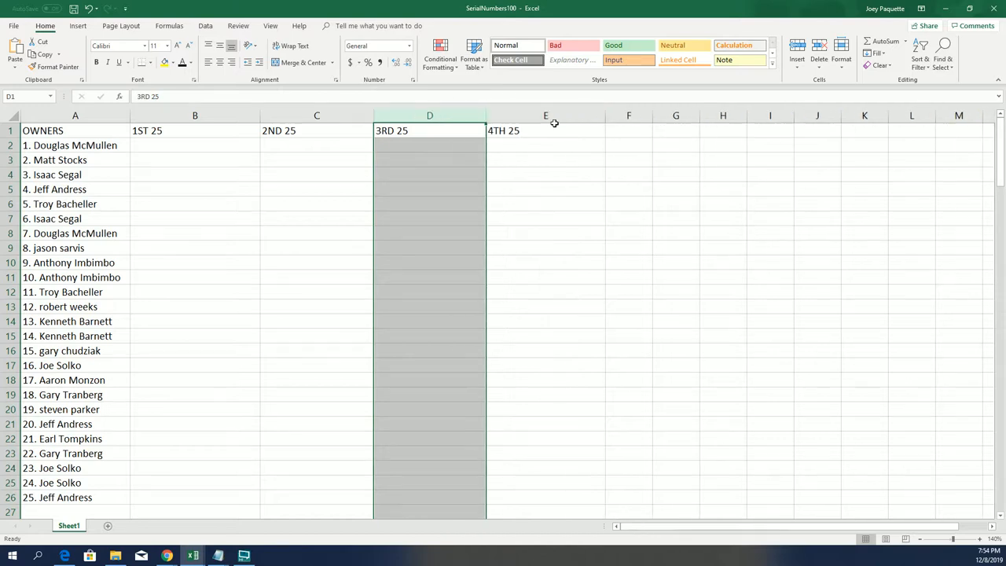
mouse_move(504, 142)
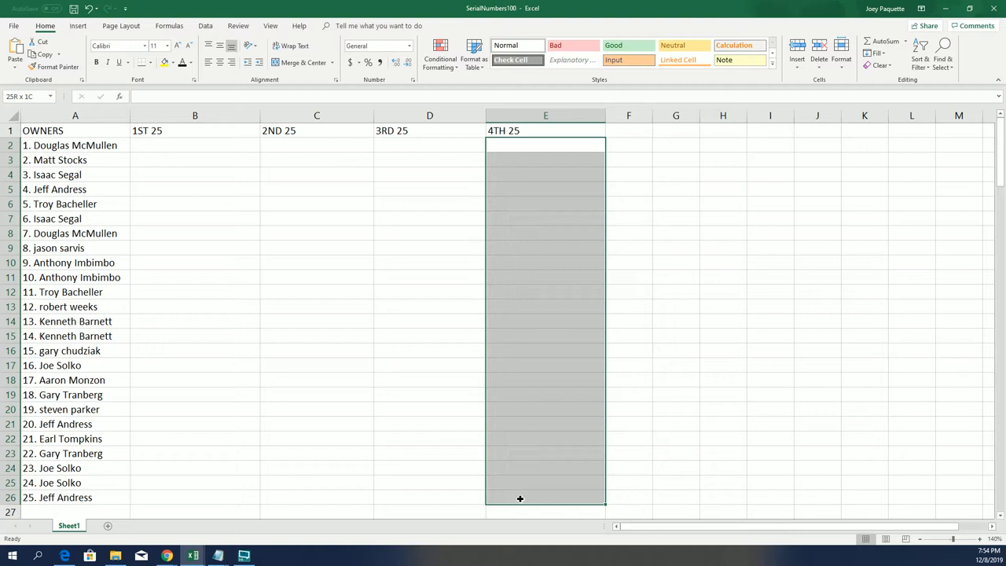
left_click(567, 499)
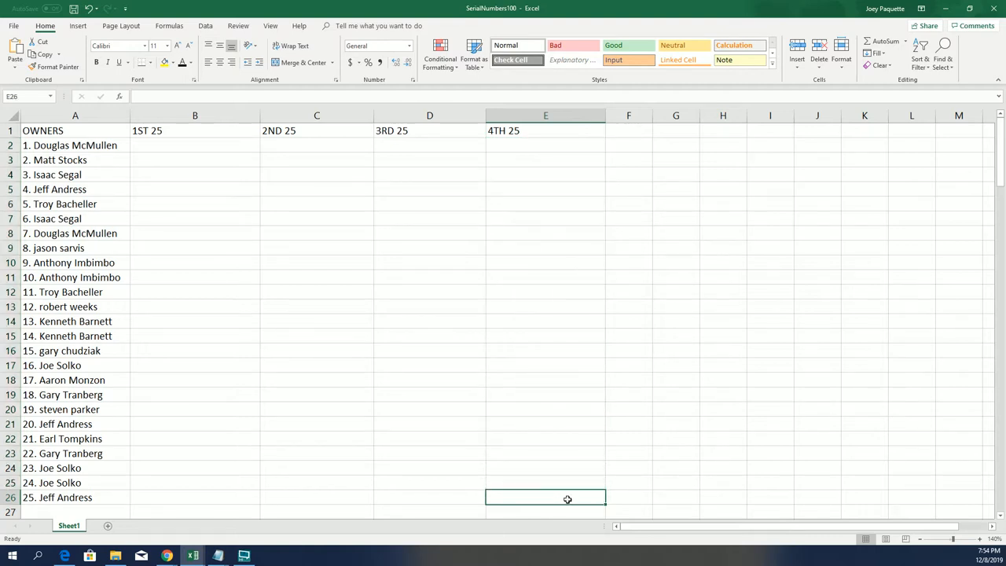
mouse_move(527, 497)
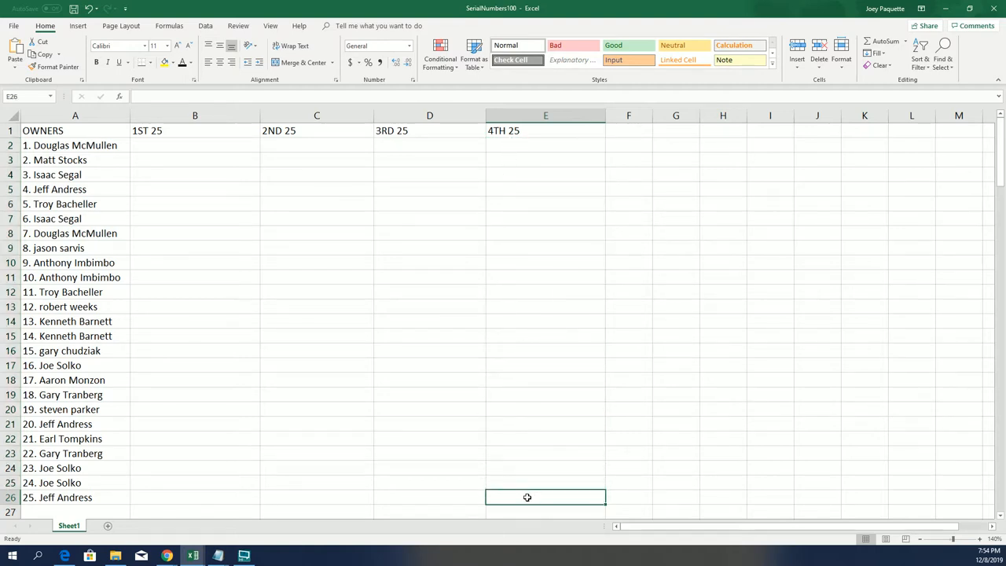
mouse_move(51, 189)
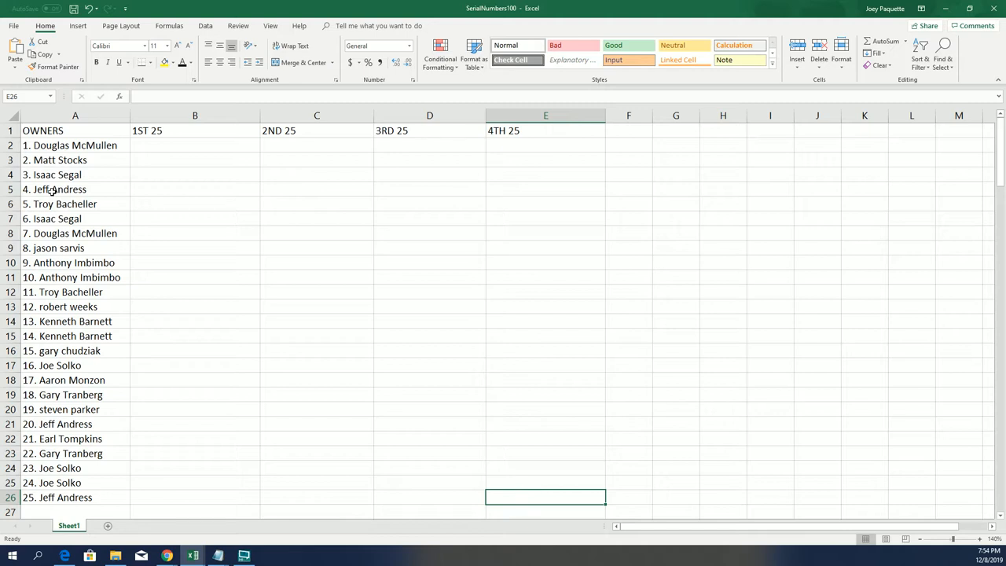
left_click(195, 145)
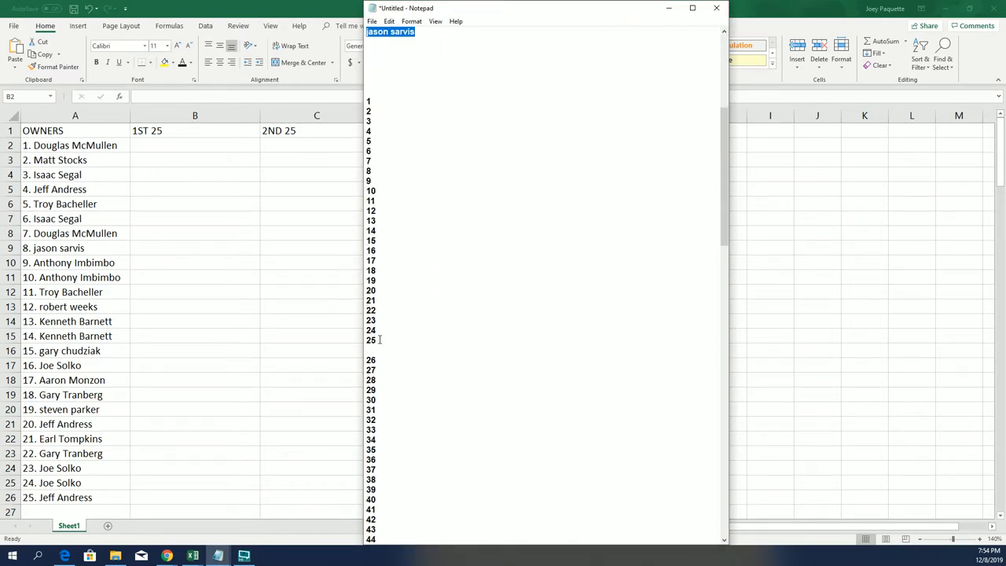
Select the numbers 1 through 25 in Notepad and copy them.
left_click_drag(369, 100, 371, 340)
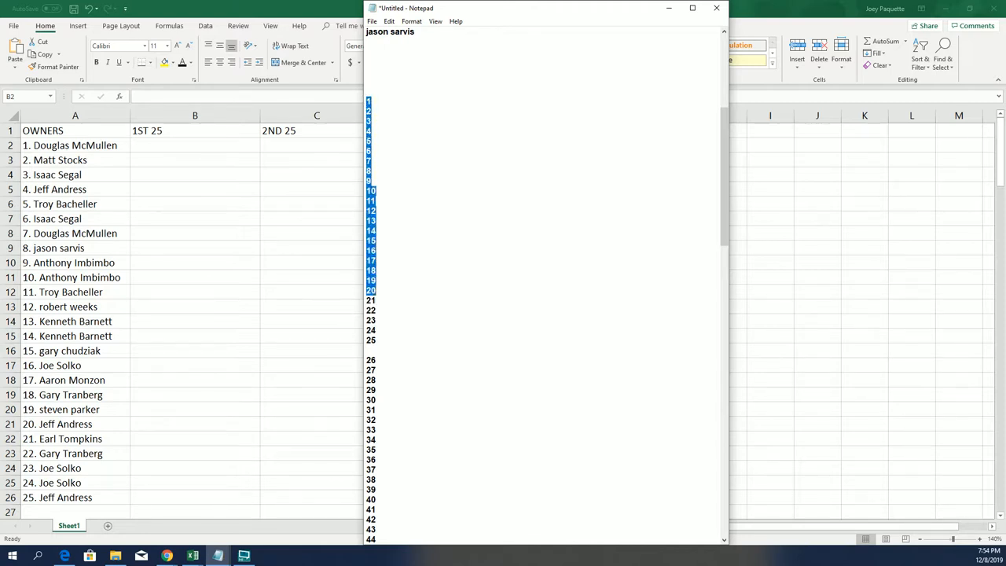
right_click(385, 318)
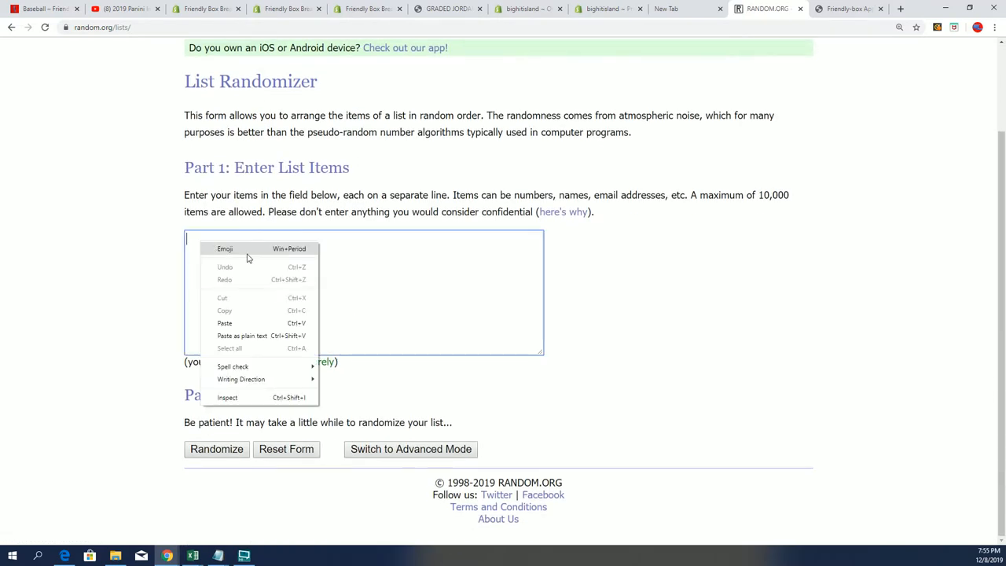
Paste numbers 1–25 into List Randomizer, shuffle repeatedly, and select the final order.
left_click(224, 323)
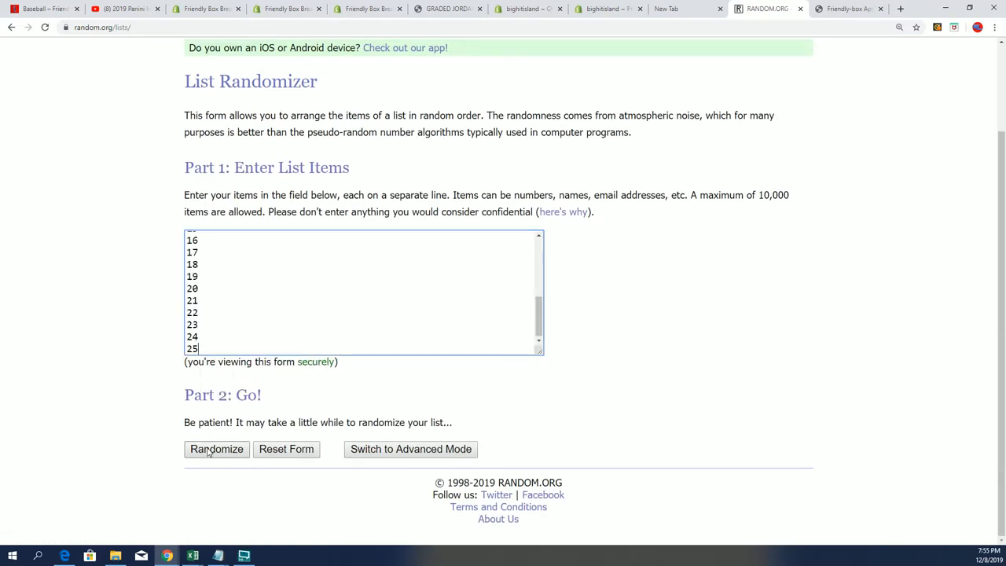
left_click(216, 449)
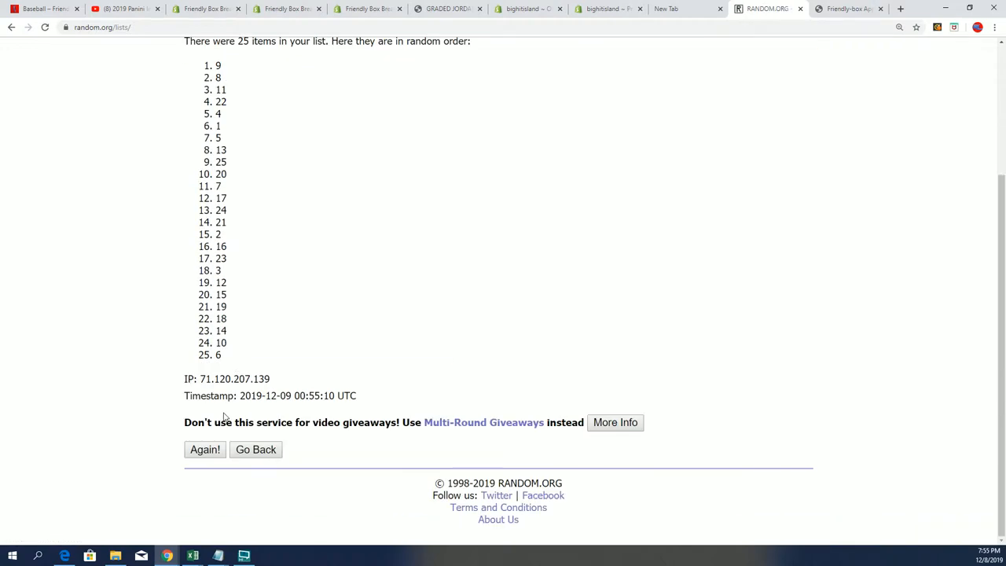
left_click(206, 450)
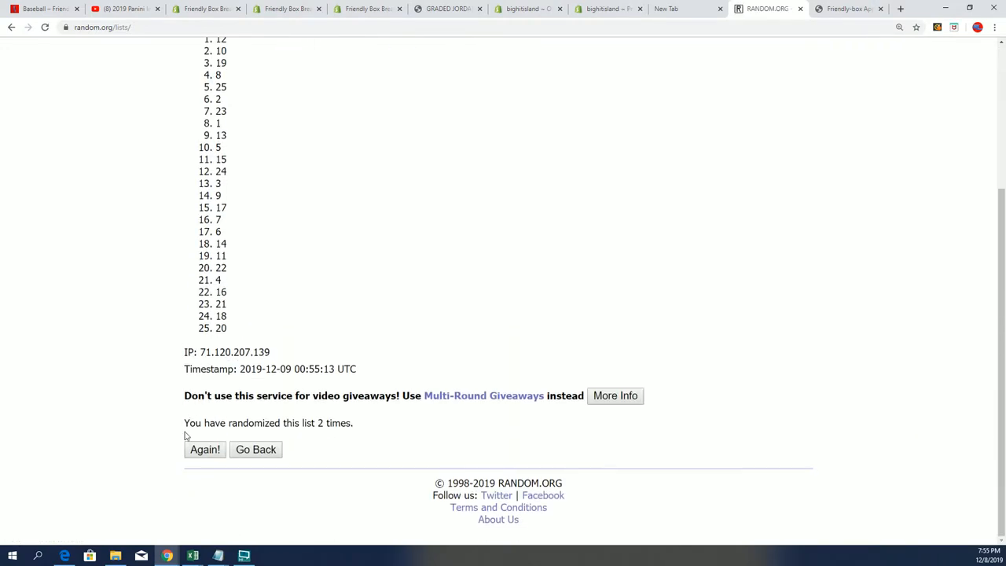
left_click(205, 450)
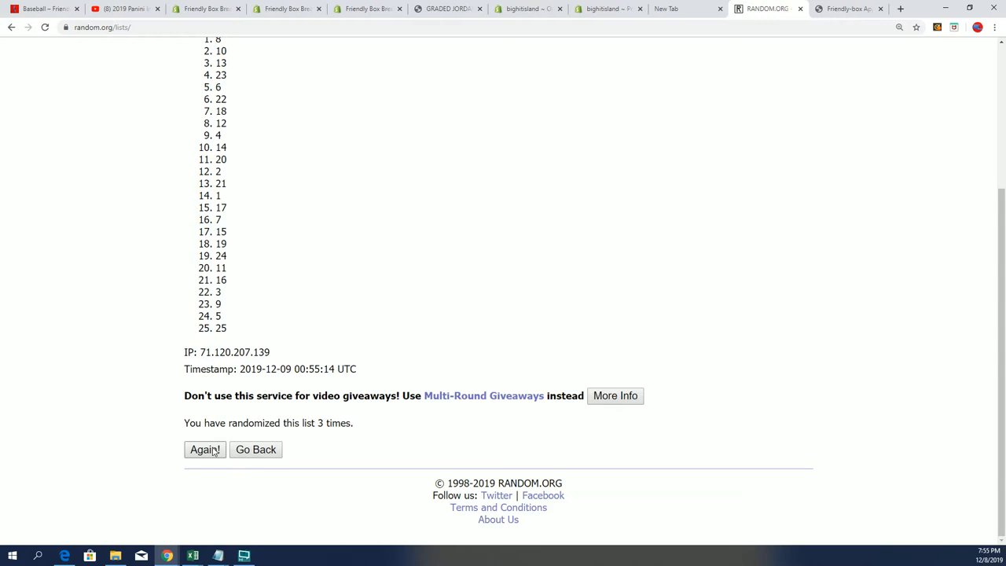
left_click(205, 449)
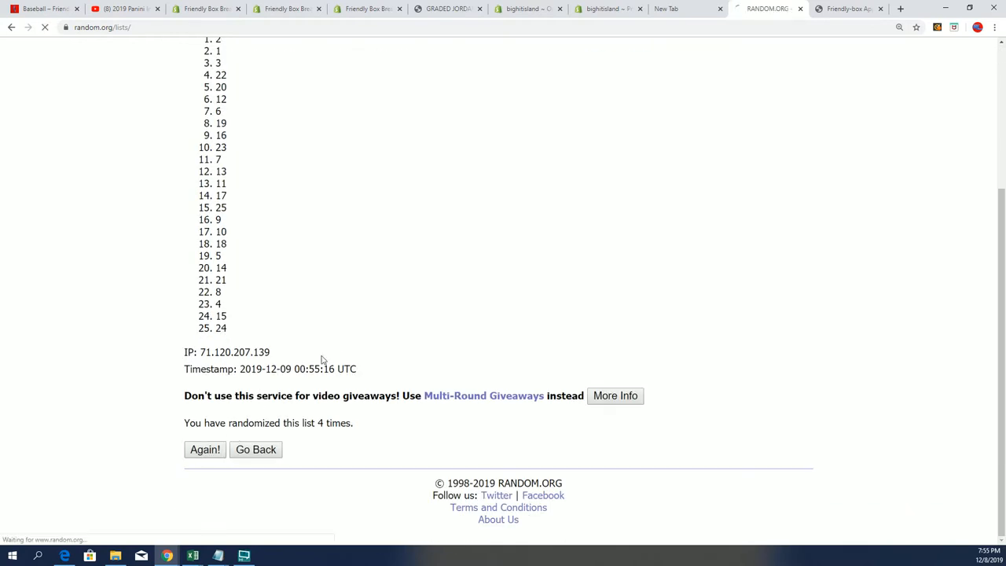
left_click(205, 450)
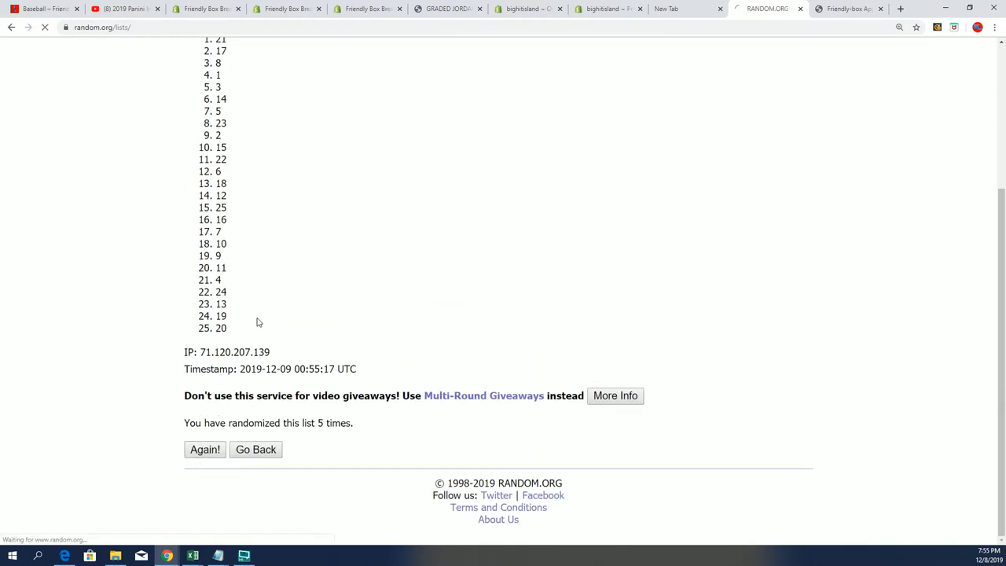
left_click(204, 449)
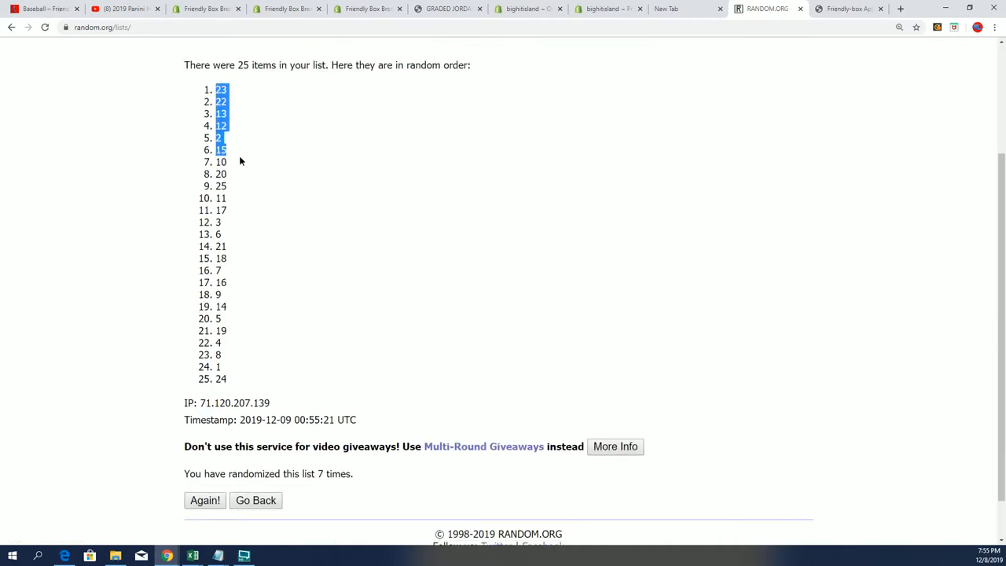
left_click_drag(220, 89, 220, 378)
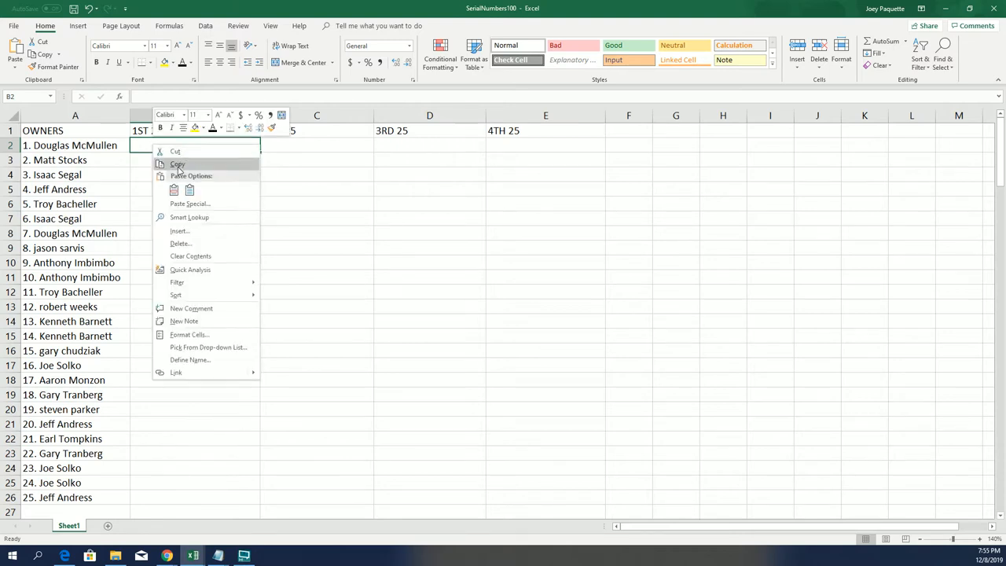
Paste the shuffled numbers 1–25 into column B beside the owners.
left_click(178, 163)
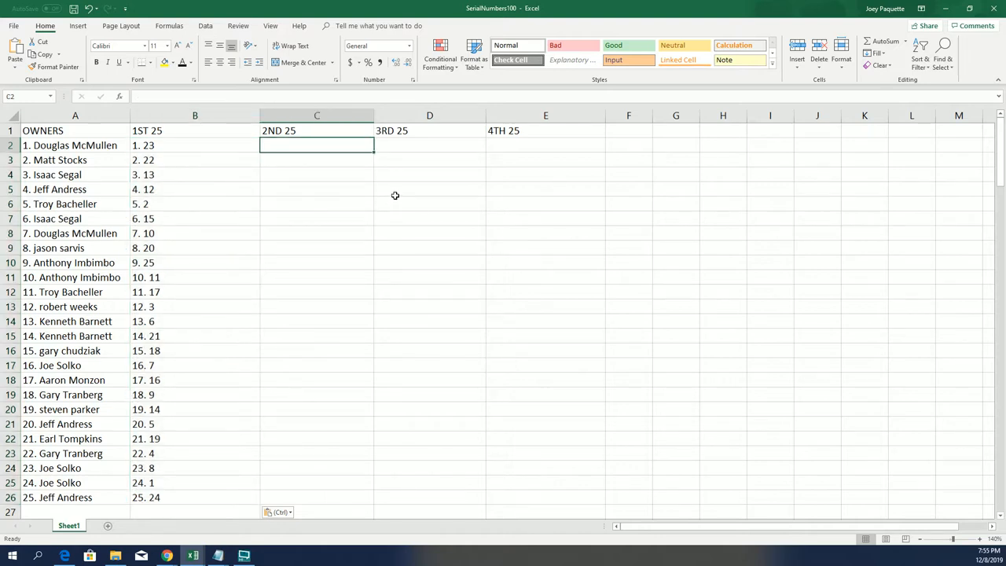
mouse_move(337, 199)
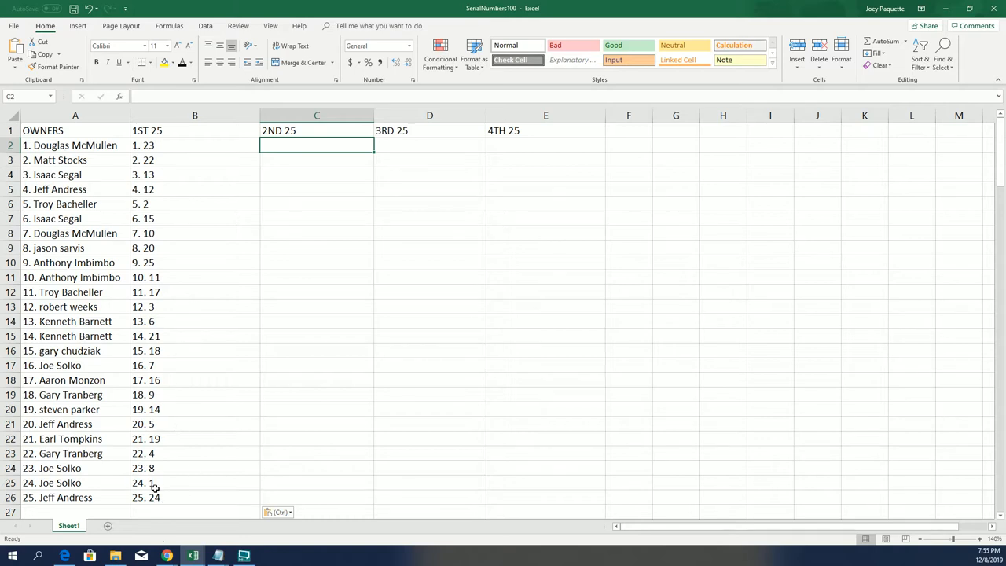
mouse_move(180, 482)
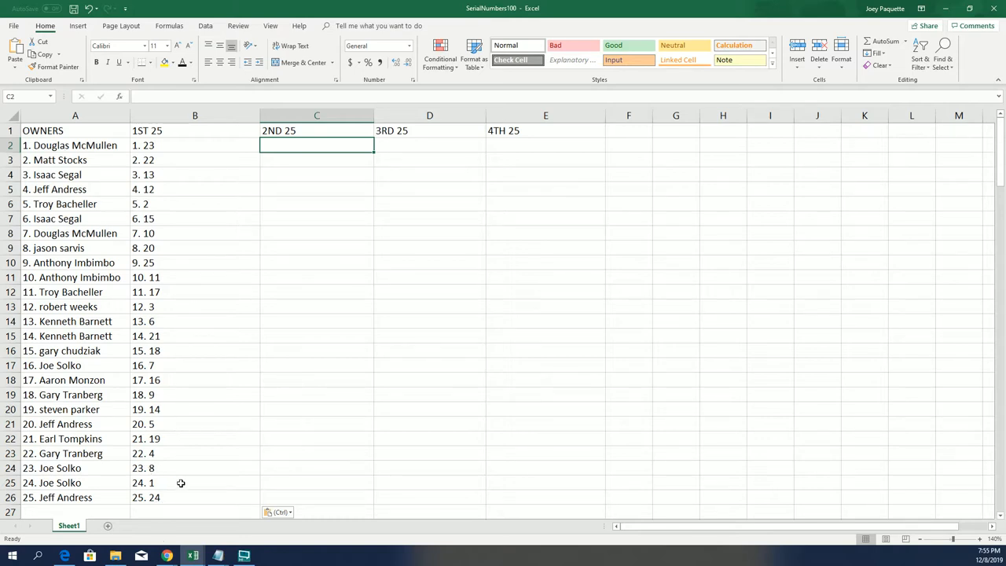
mouse_move(397, 14)
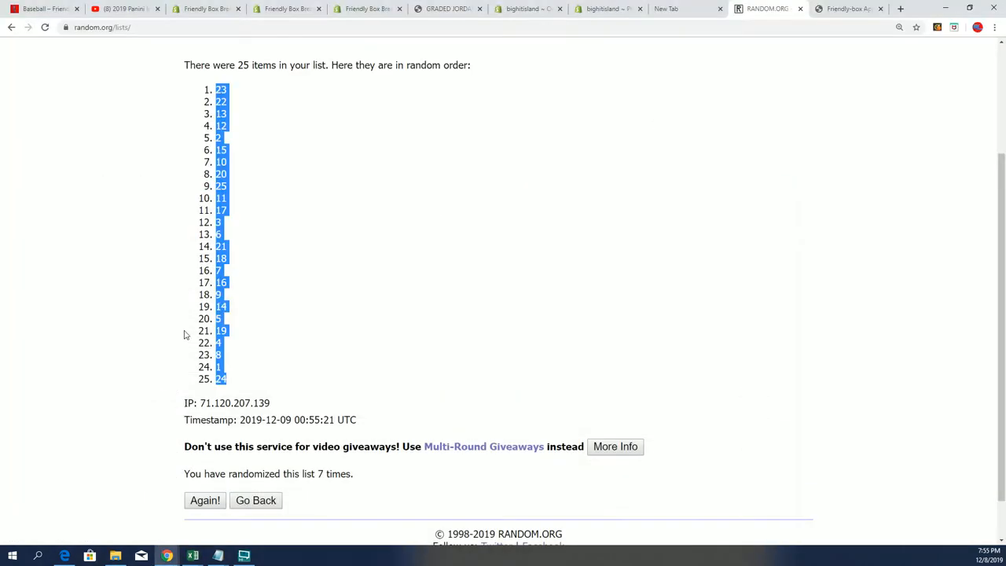
Start a fresh List Randomizer form from Lists & More and paste the copied list.
scroll("up", 3)
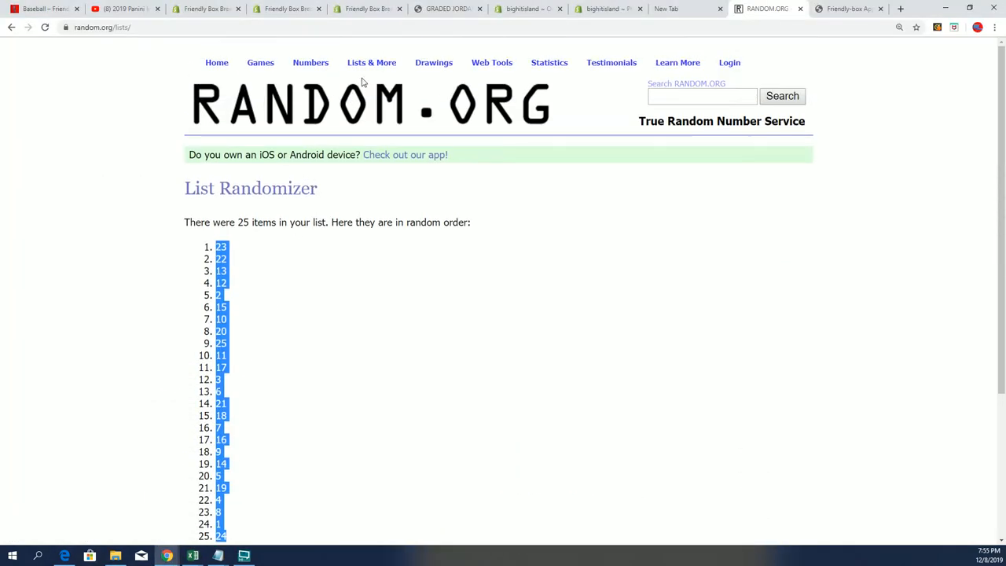
left_click(371, 62)
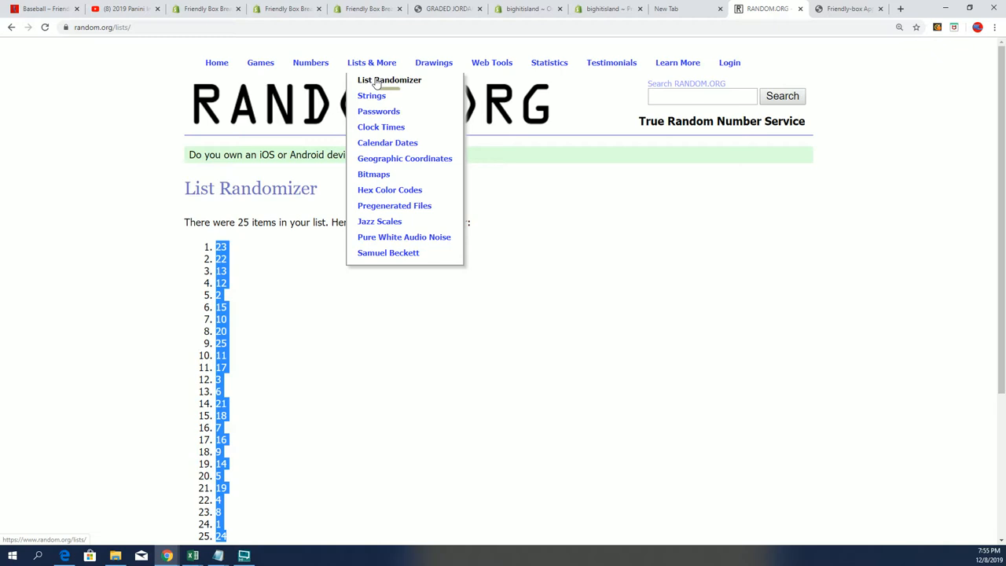
left_click(387, 79)
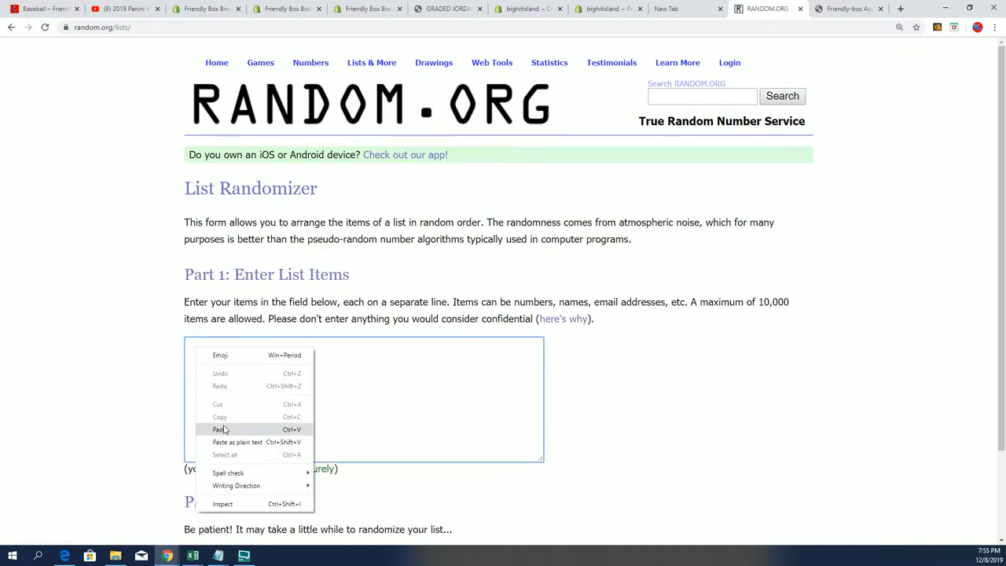
left_click(219, 429)
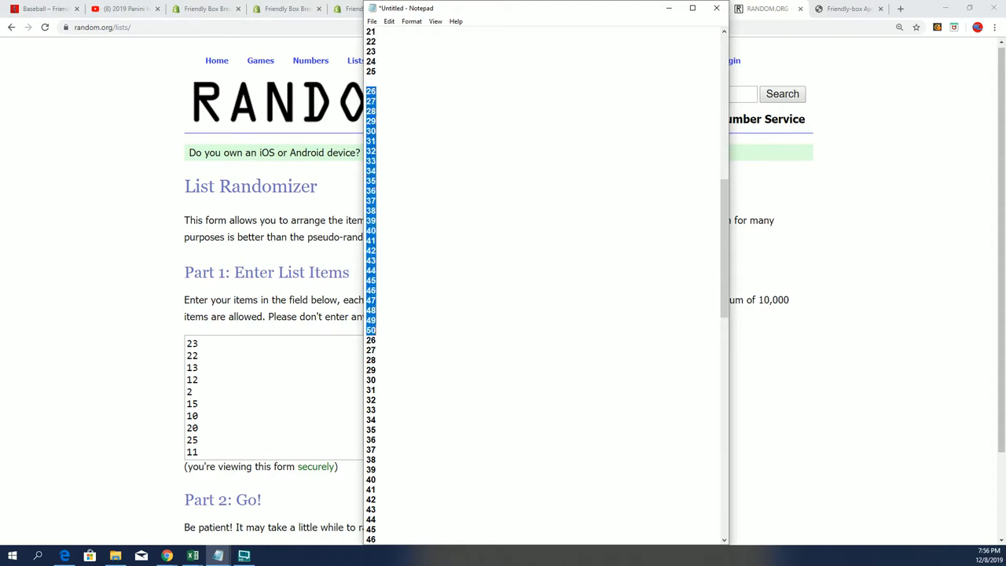
Scroll Notepad down to lines 26–50, then return to the browser.
scroll("down", 3)
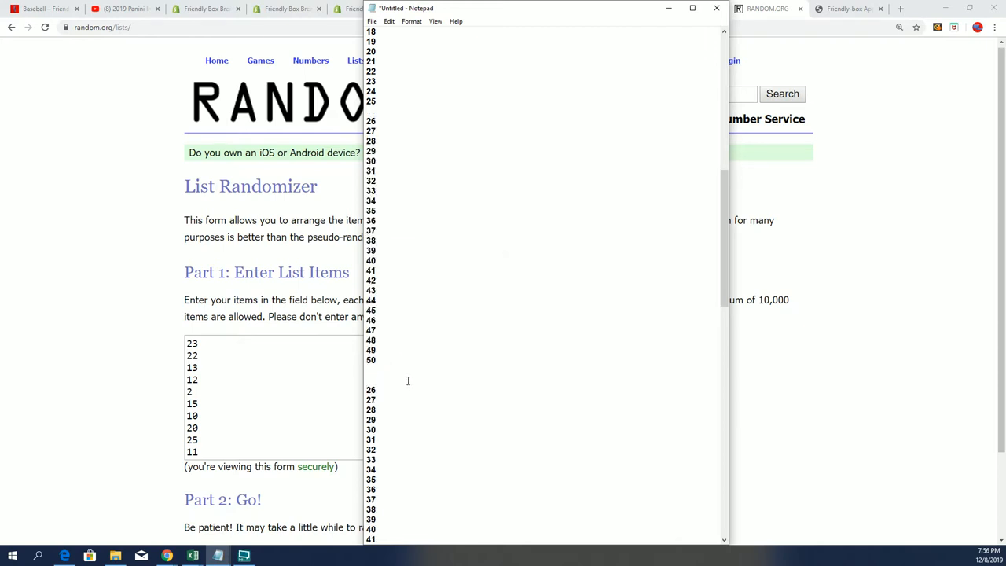
scroll("down", 3)
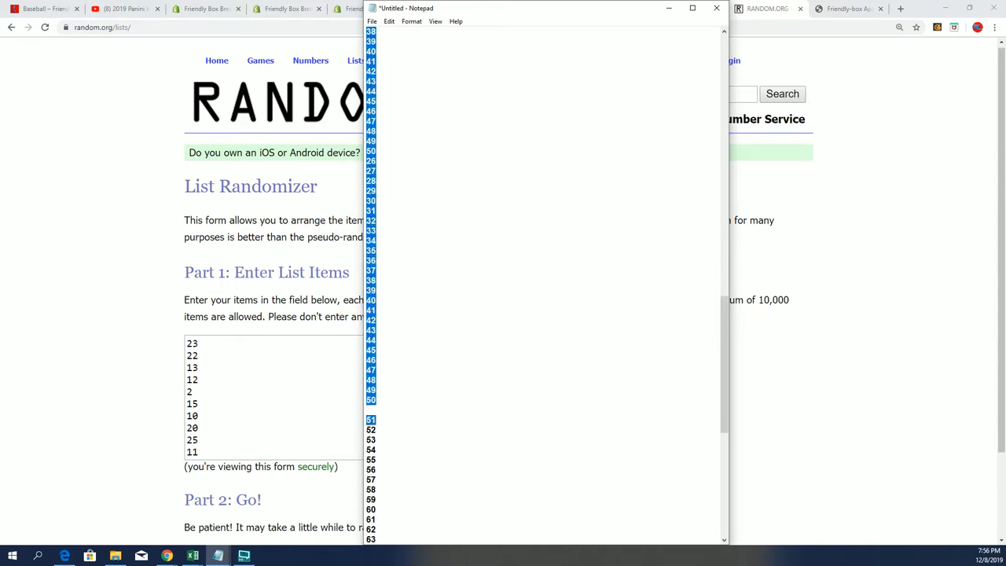
scroll("down", 3)
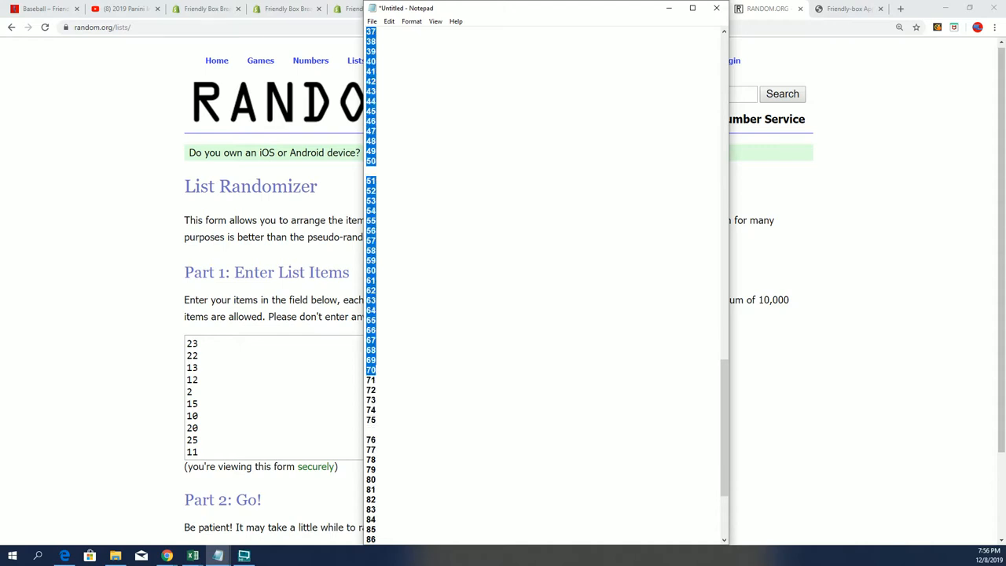
scroll("down", 3)
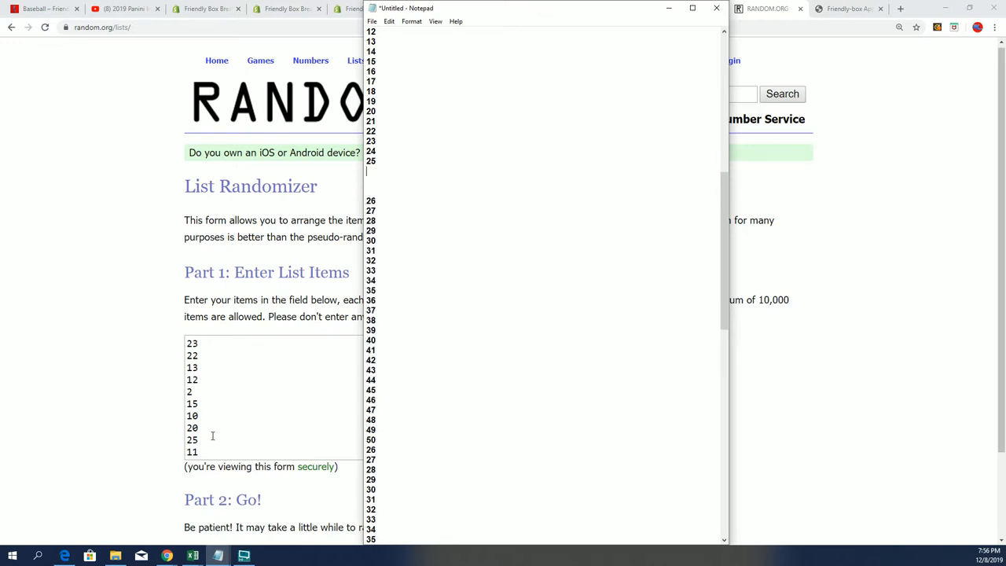
left_click(716, 8)
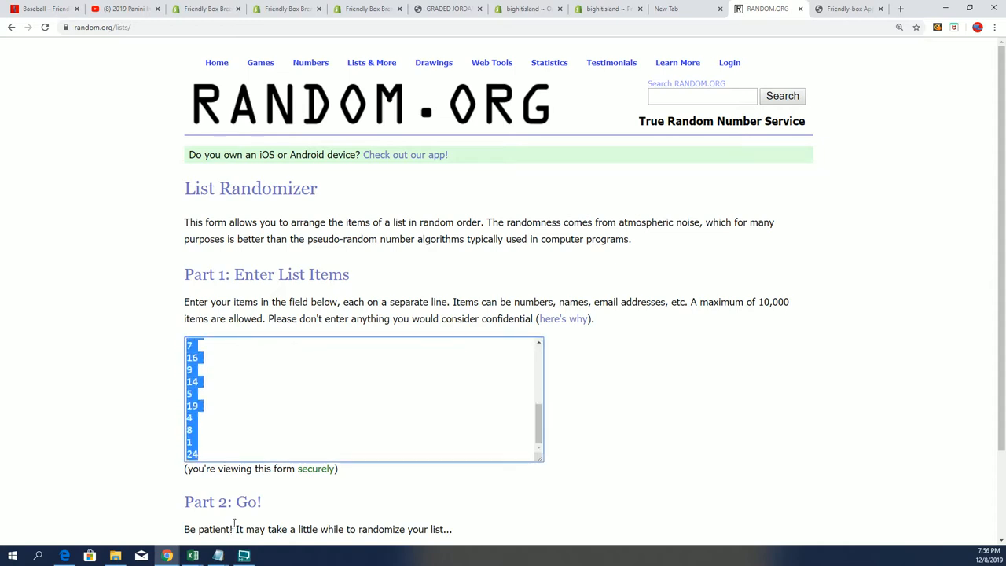
Paste numbers 26–50 into the list field and shuffle them seven times.
right_click(231, 397)
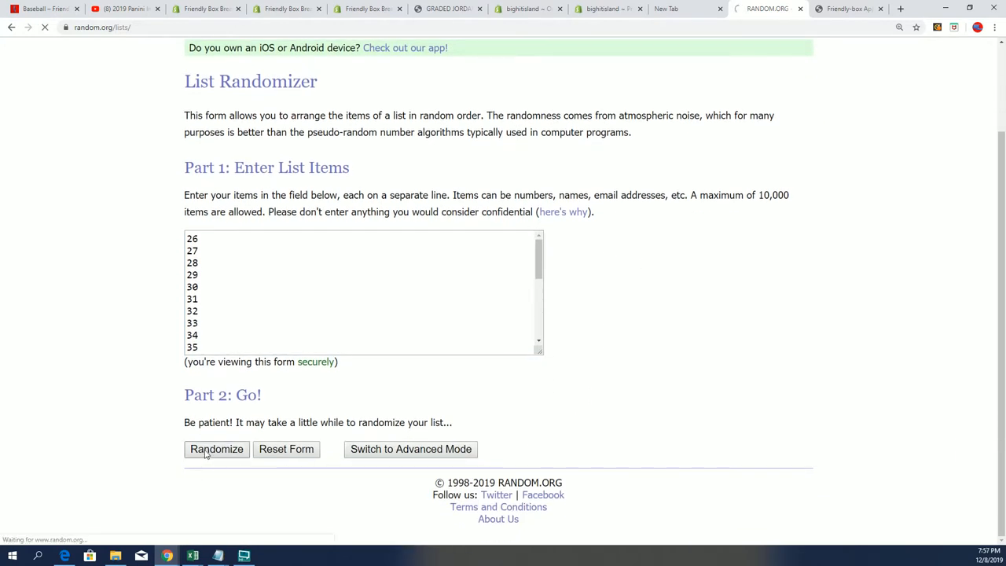
left_click(216, 450)
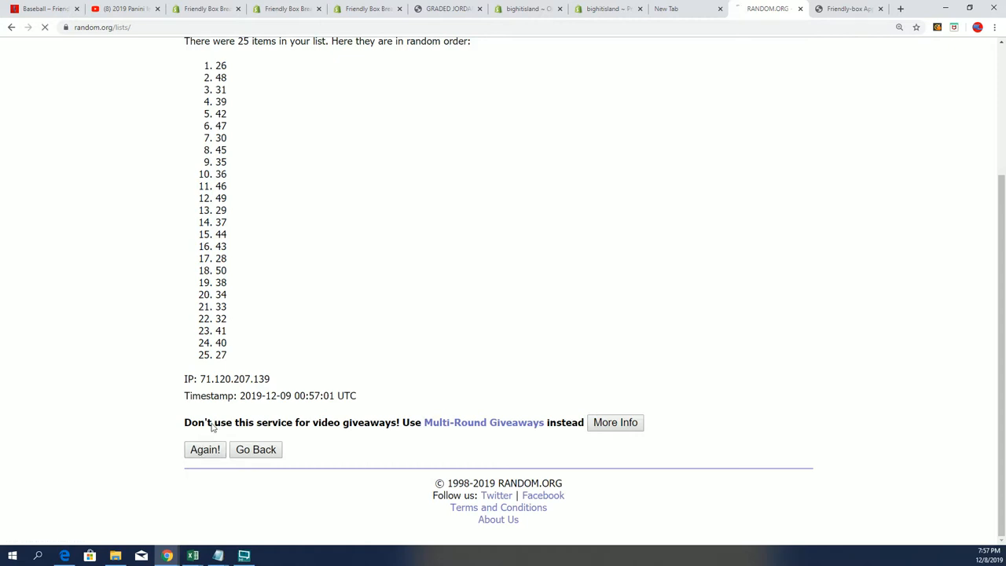
left_click(205, 449)
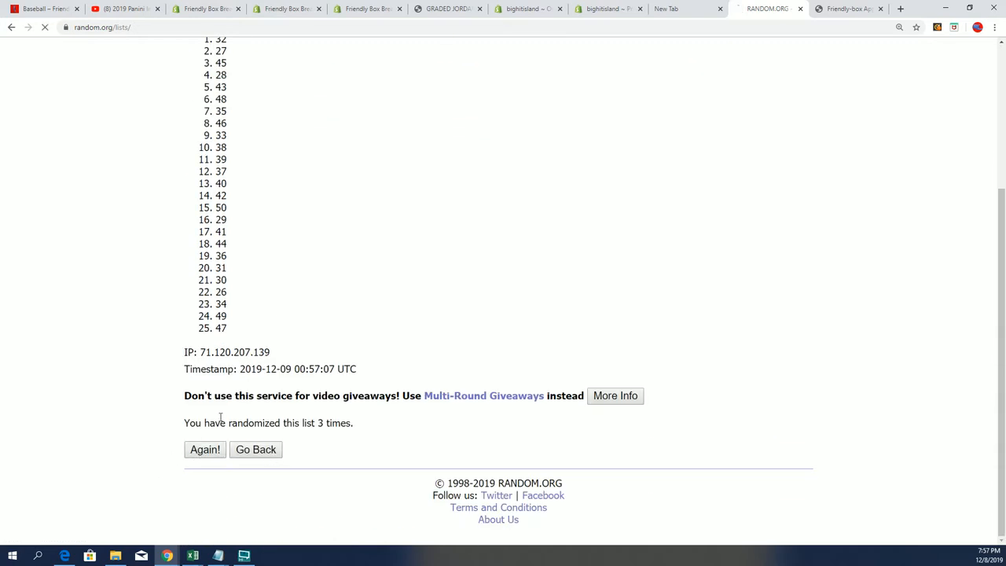
left_click(204, 449)
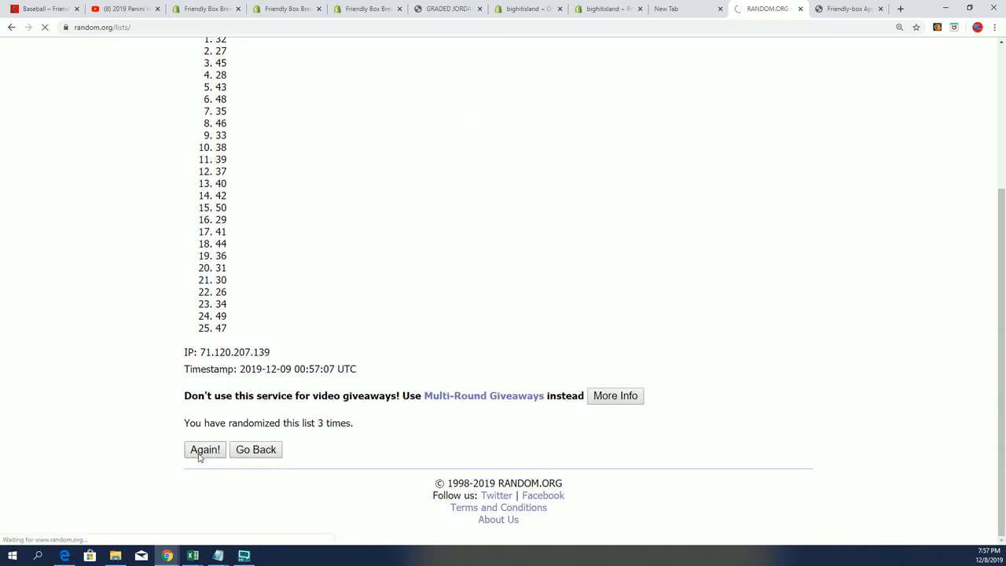
left_click(204, 450)
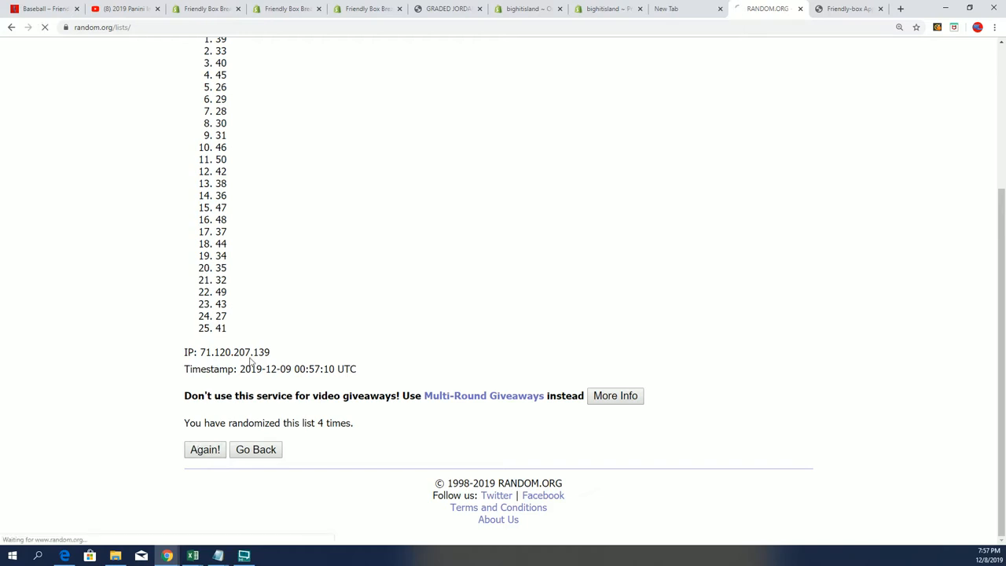
left_click(204, 449)
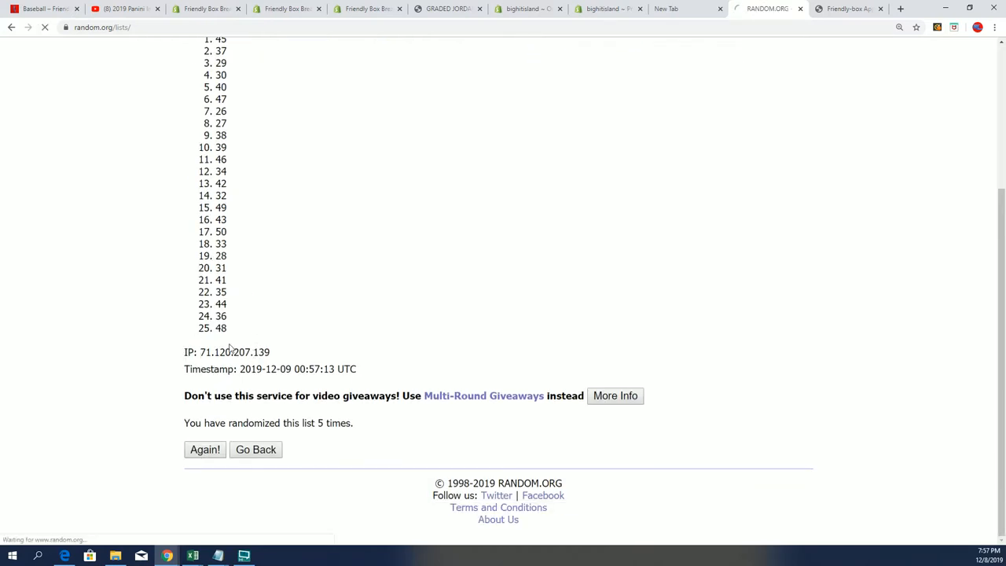
left_click(204, 449)
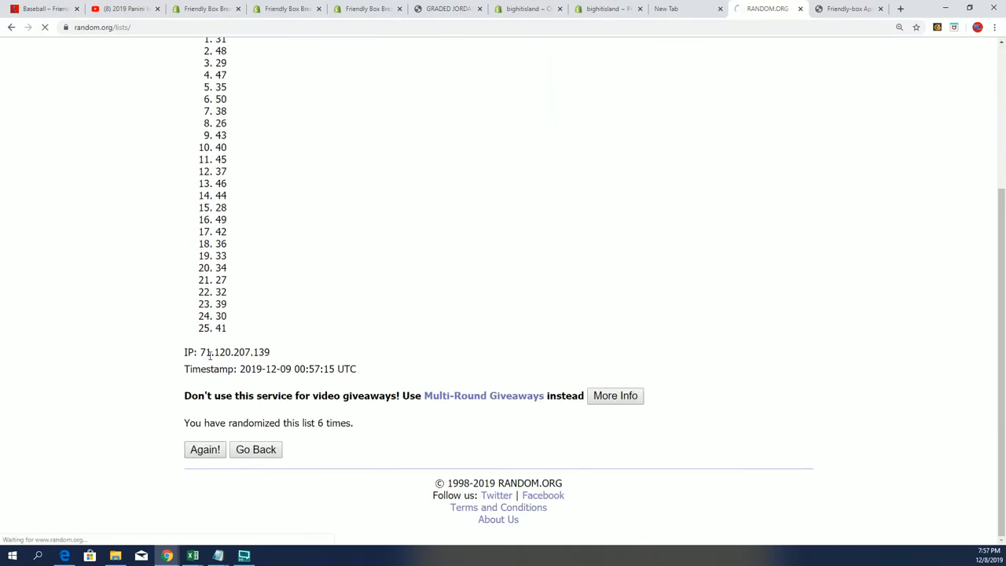
left_click(205, 449)
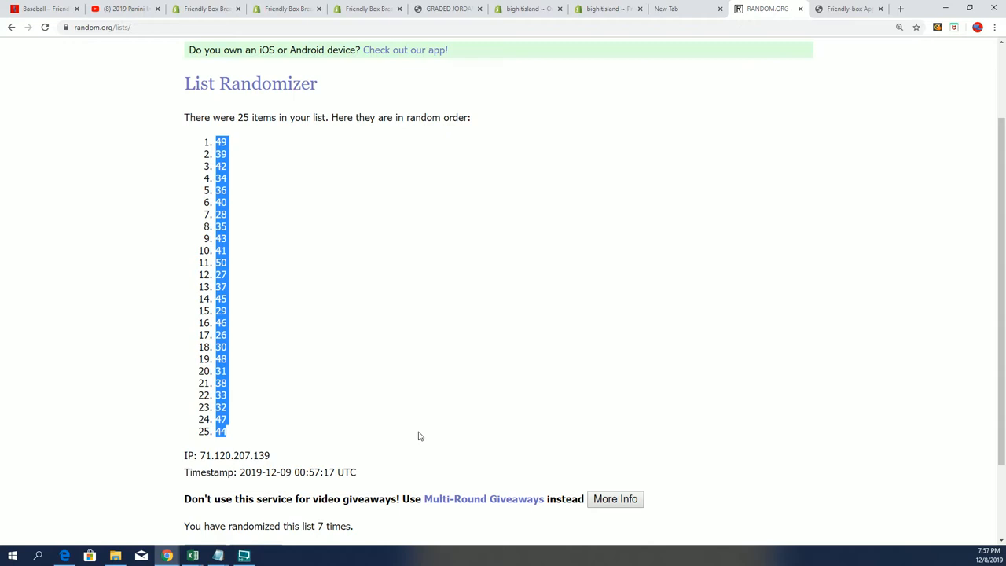
mouse_move(367, 392)
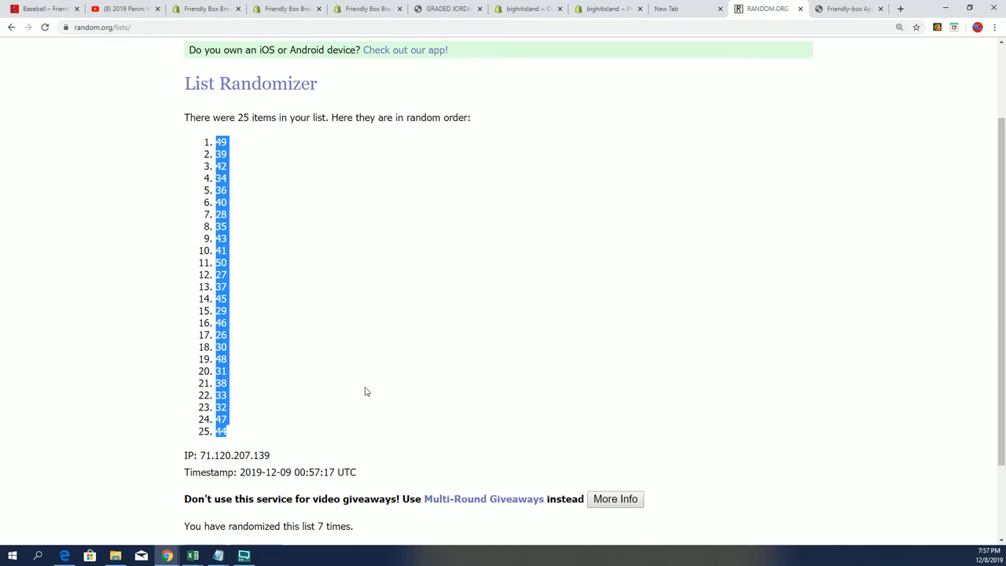
mouse_move(371, 380)
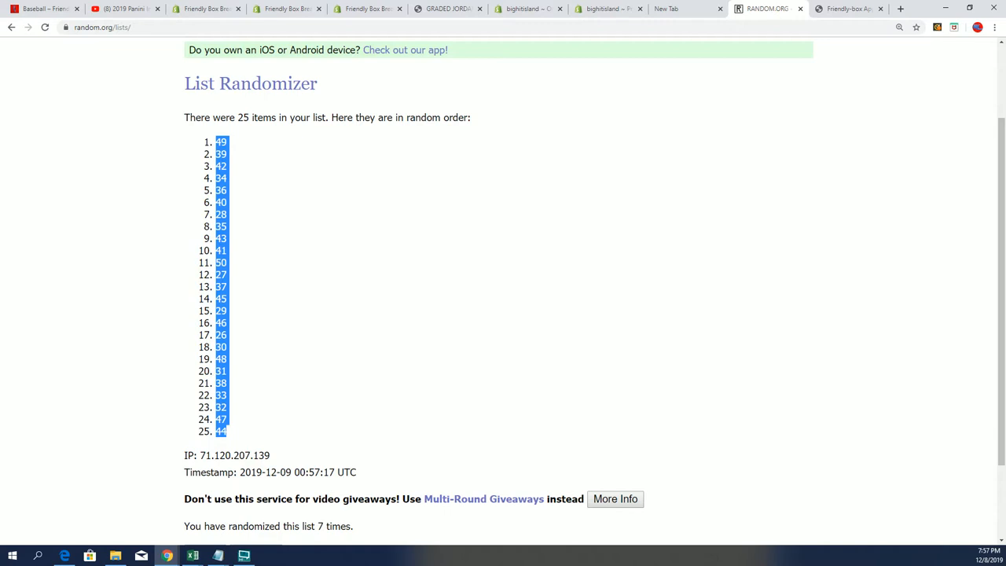
Paste the shuffled numbers 26–50 into C2 under the 2ND 25 header.
left_click(195, 554)
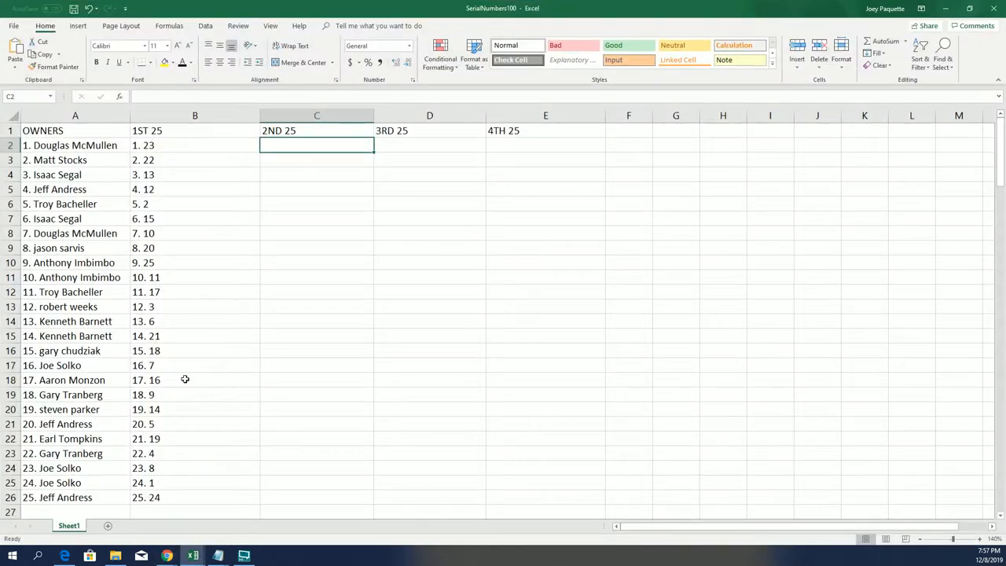
right_click(317, 145)
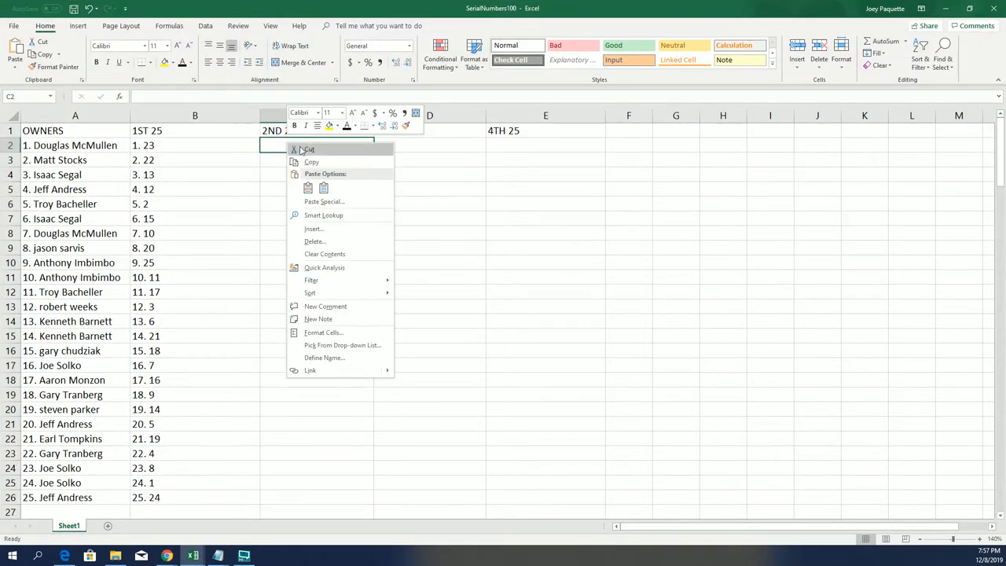
left_click(308, 187)
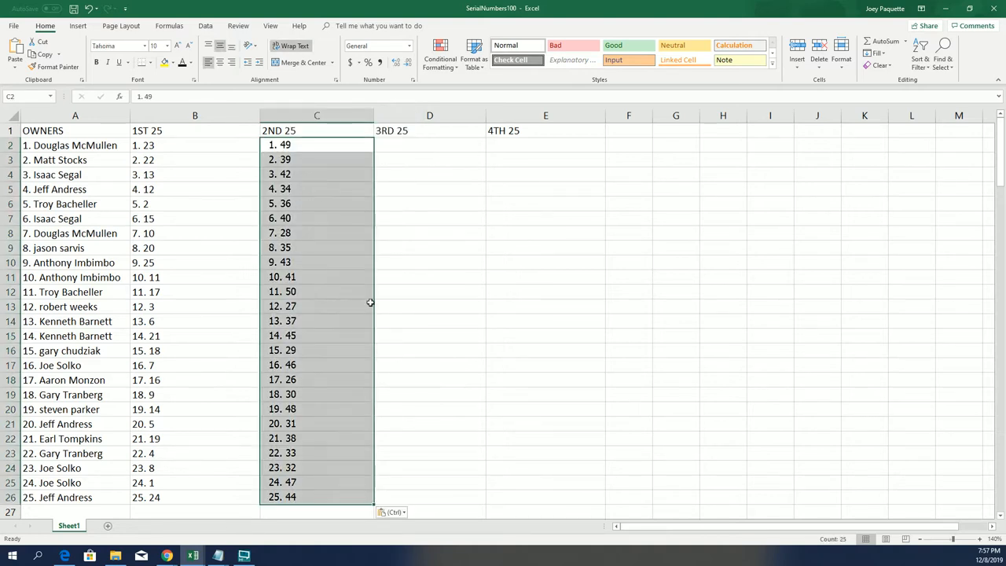
left_click(430, 145)
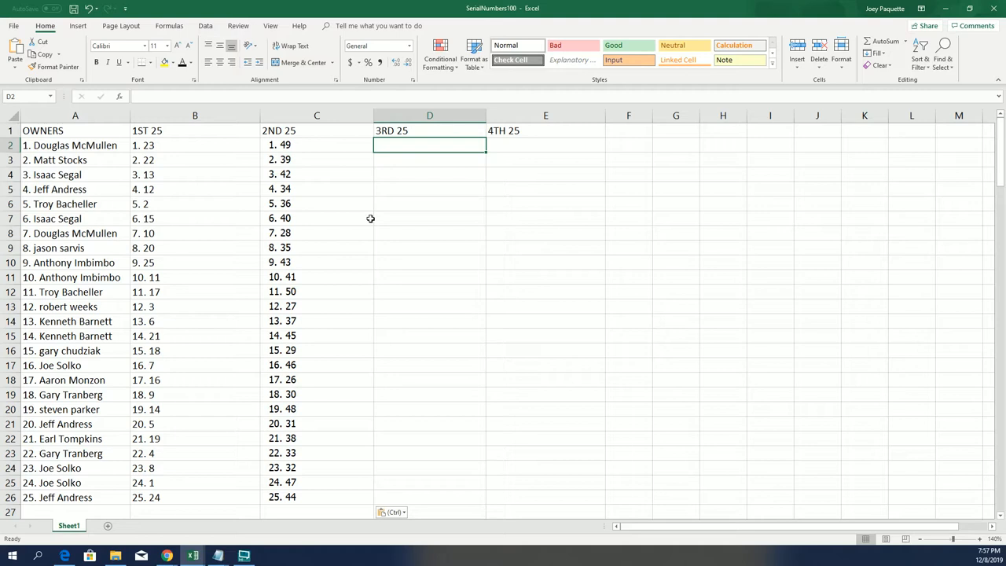
mouse_move(858, 23)
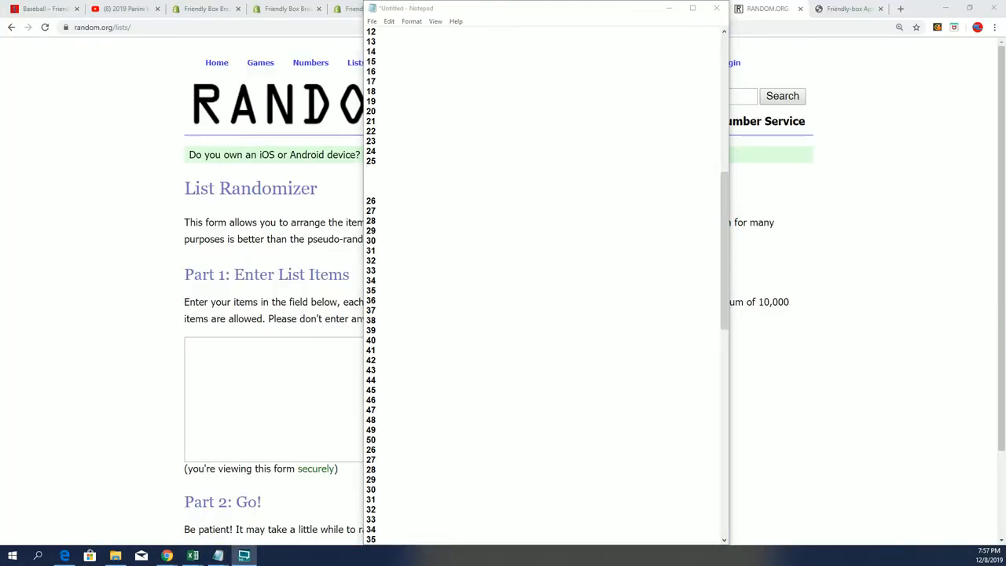
Scroll down in Notepad and select serial numbers 51 through 75.
scroll("down", 3)
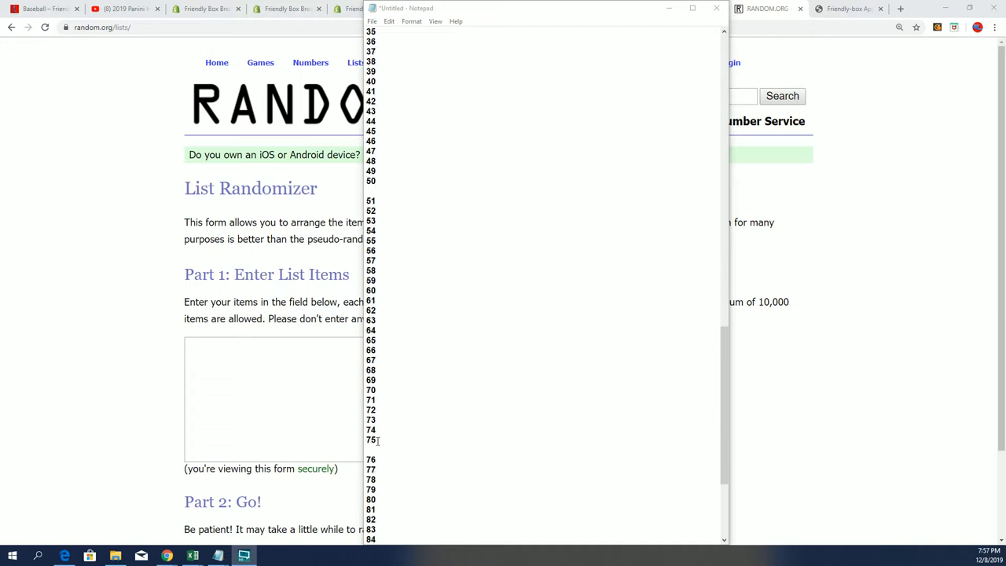
left_click_drag(370, 201, 370, 439)
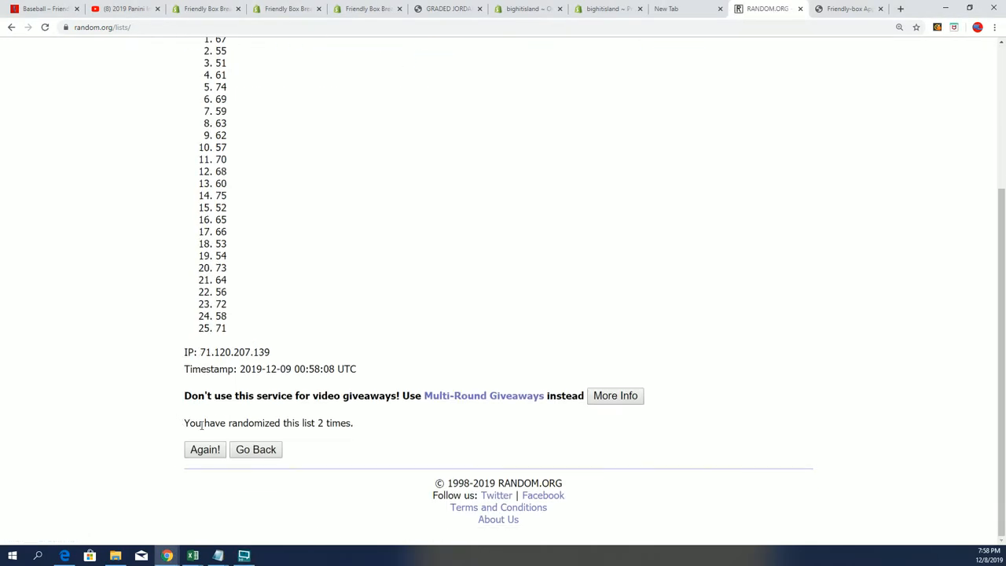
Reshuffle the 51–75 list six times and select the final 25 numbers.
left_click(204, 449)
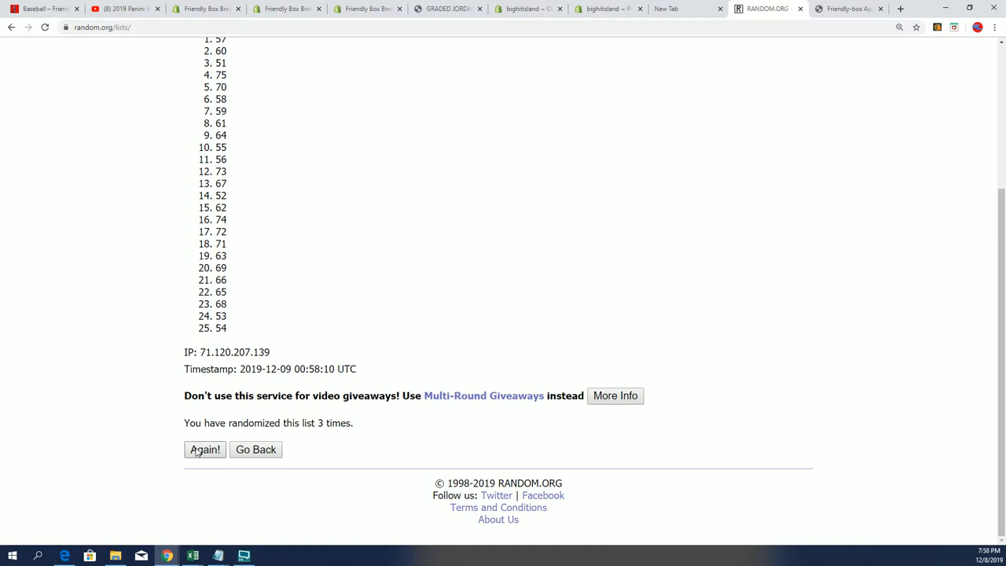
left_click(205, 450)
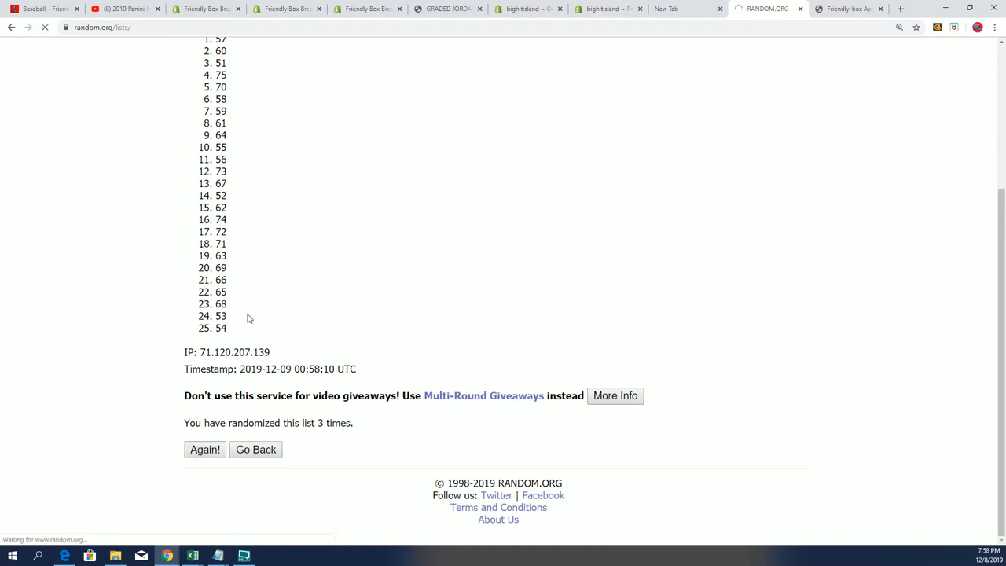
left_click(204, 450)
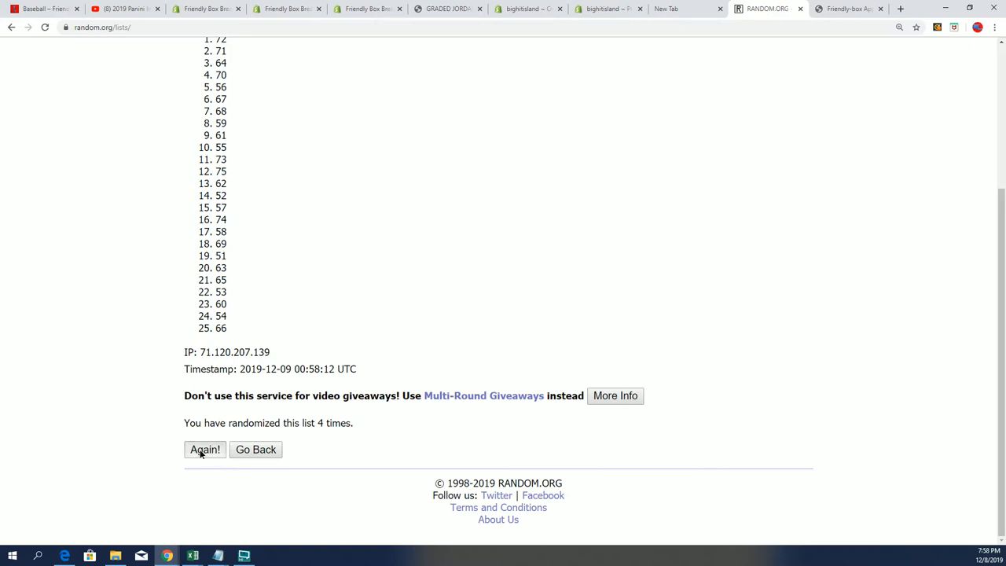
left_click(204, 449)
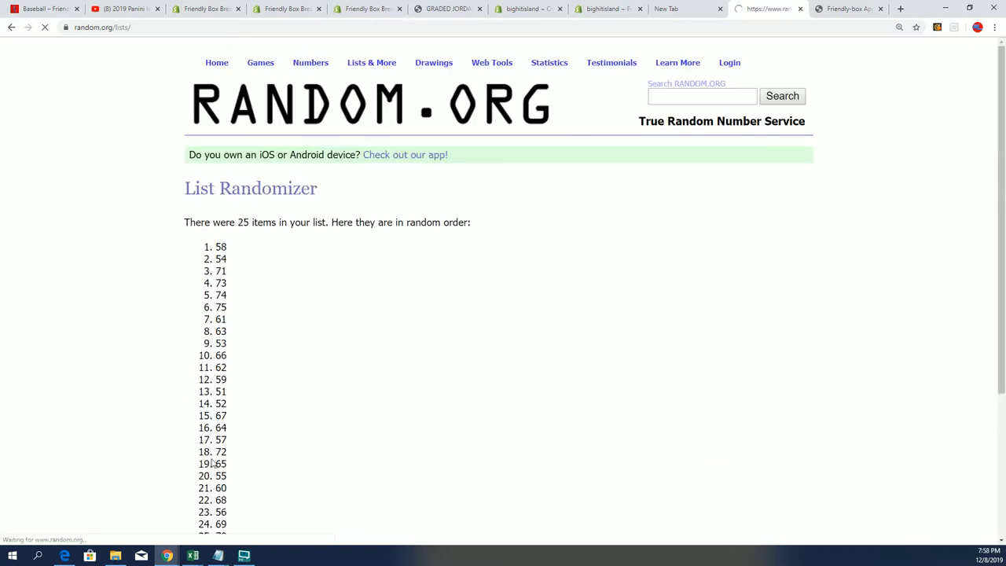
scroll("down", 3)
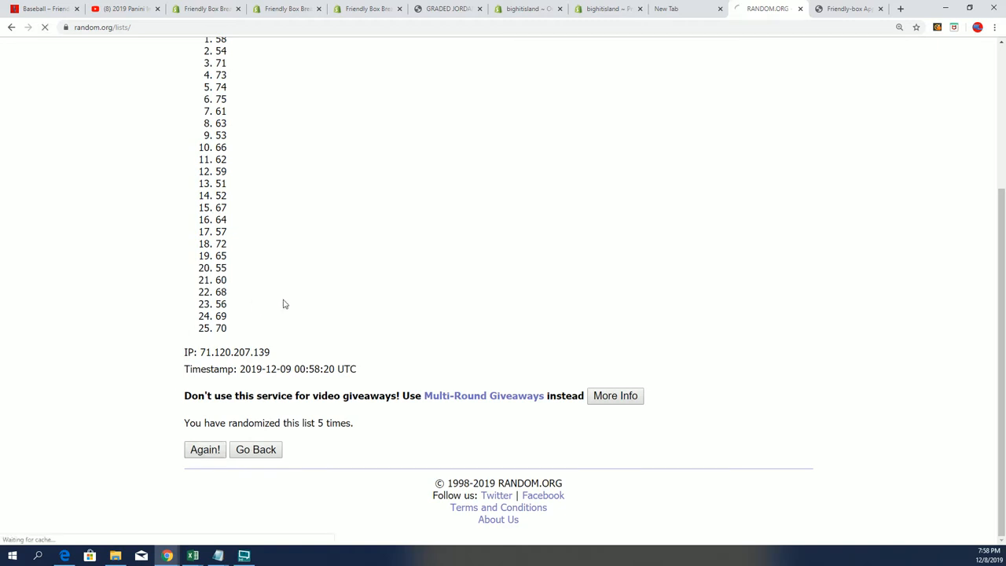
left_click(205, 450)
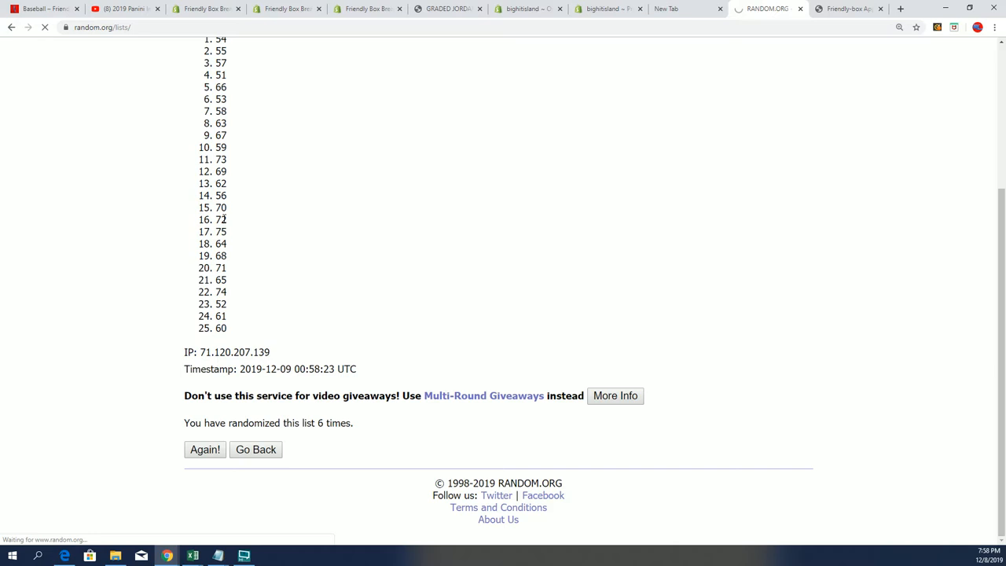
left_click(205, 449)
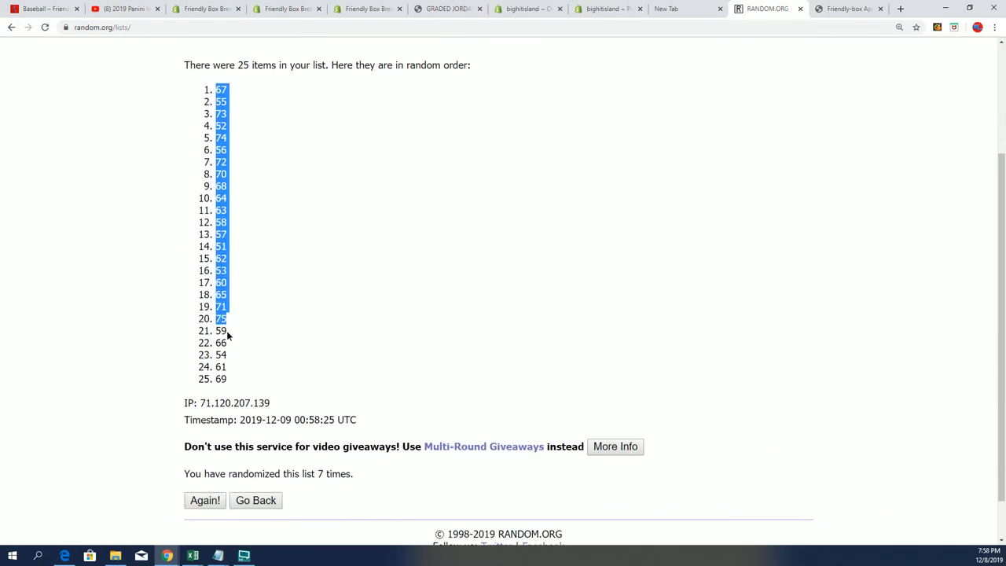
left_click_drag(220, 330, 230, 380)
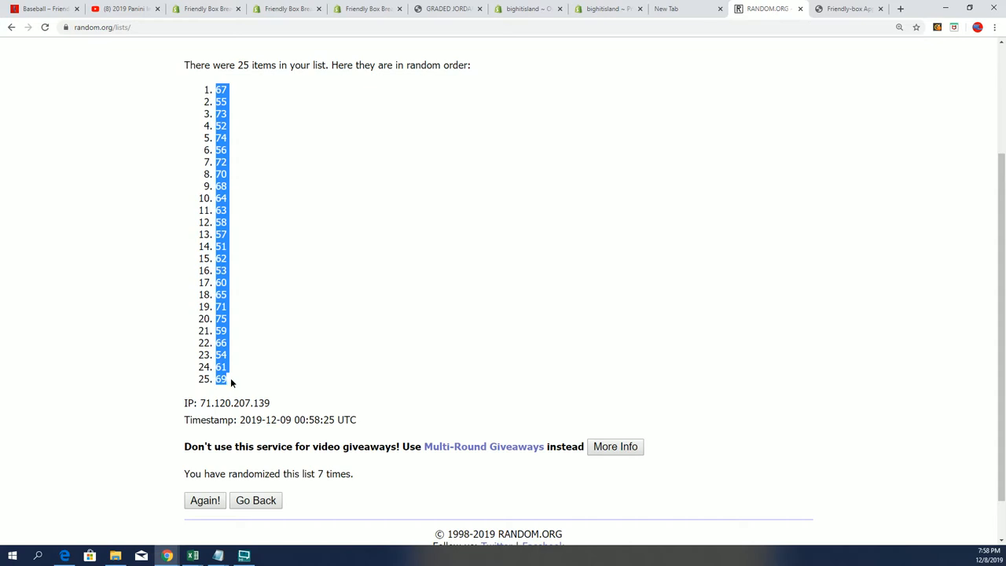
mouse_move(283, 306)
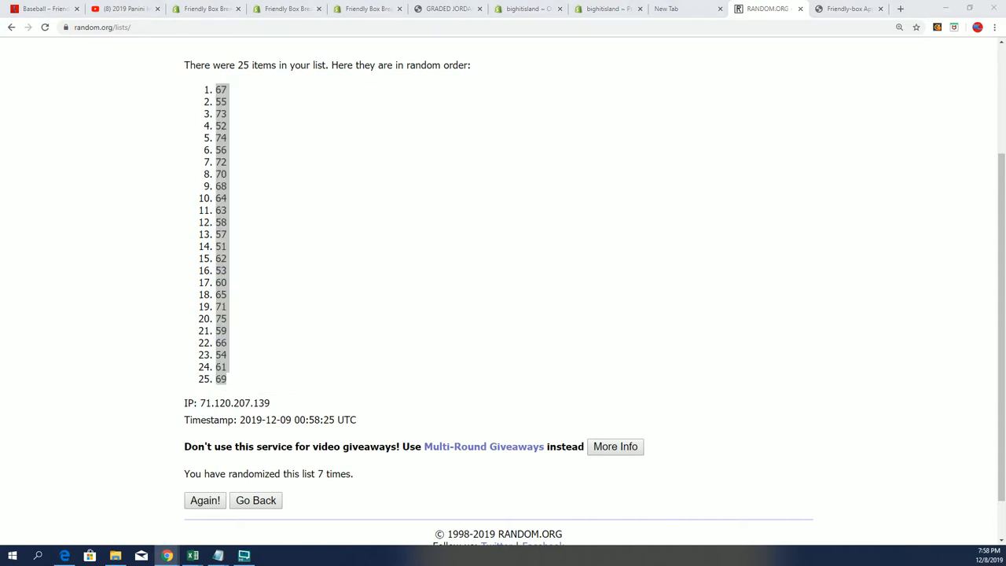
Paste the shuffled 51–75 numbers into the 3RD 25 column starting at D2.
left_click(190, 555)
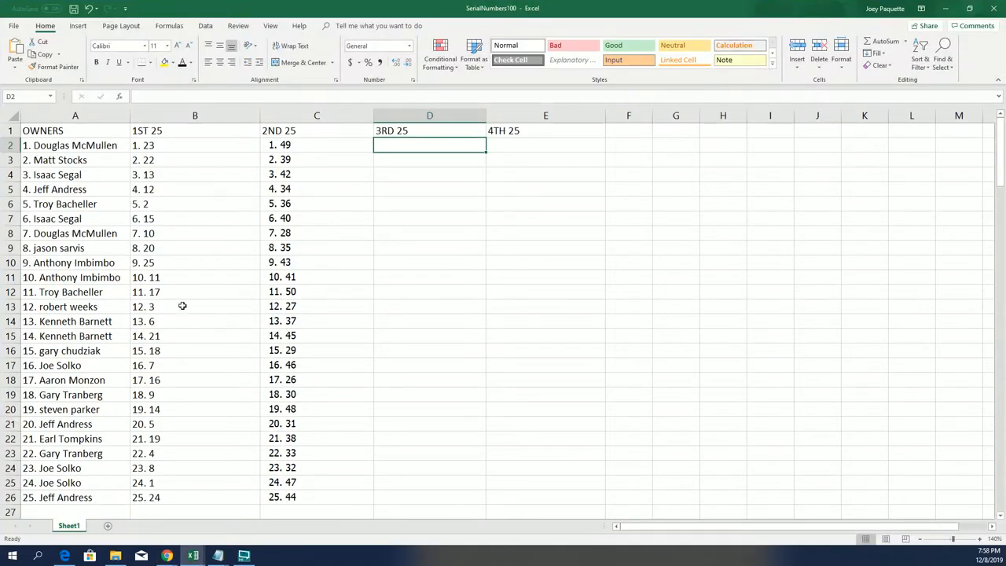
right_click(429, 145)
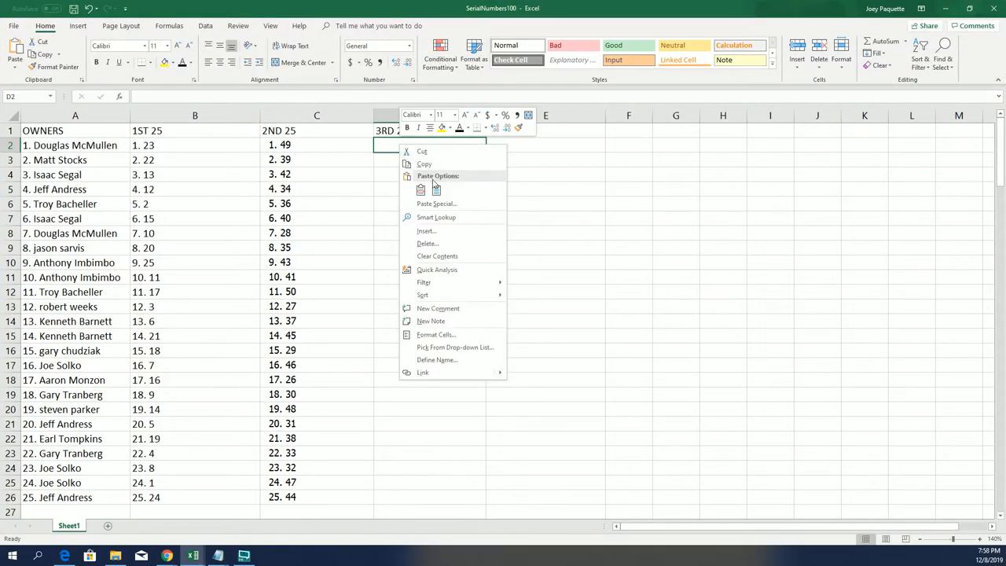
left_click(421, 189)
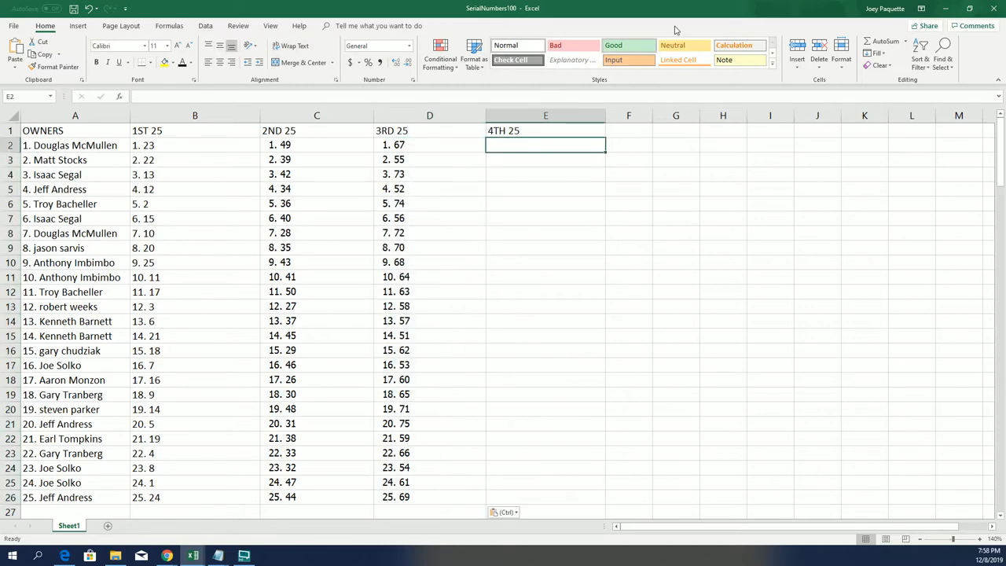
mouse_move(225, 137)
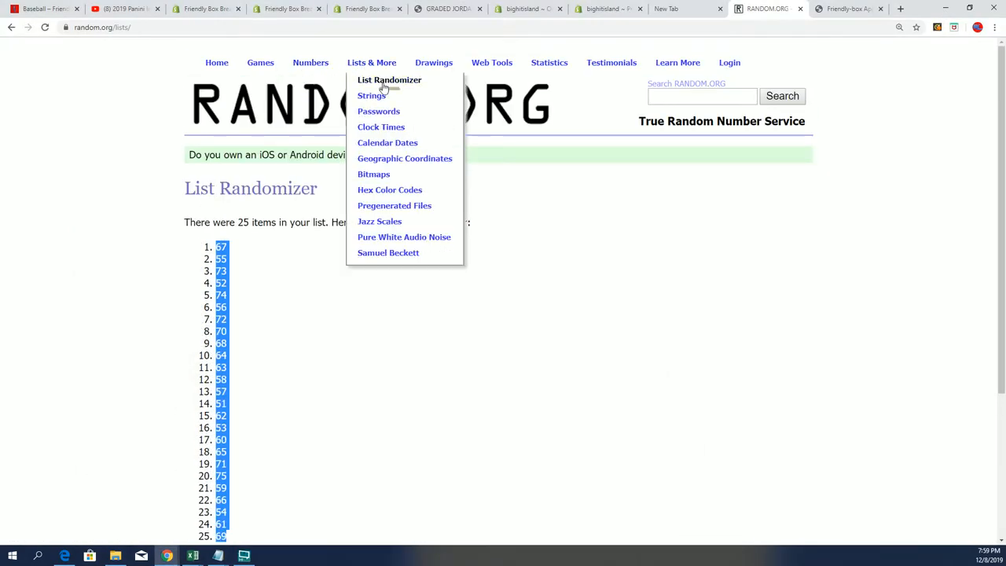
Open a new List Randomizer form from the Lists & More menu.
left_click(388, 80)
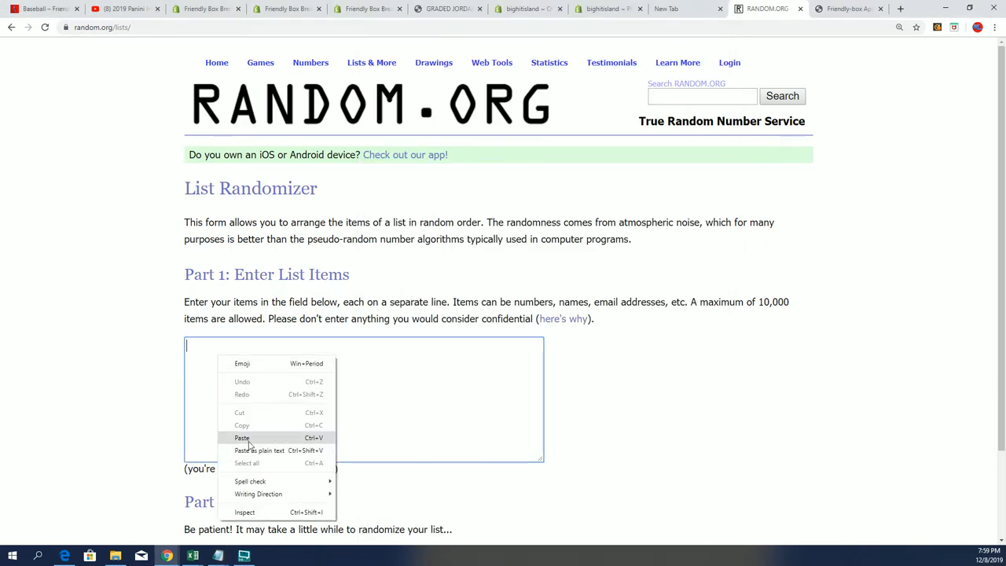
Paste numbers 76–99 plus Redemptions, randomize, and reshuffle seven more times.
left_click(242, 438)
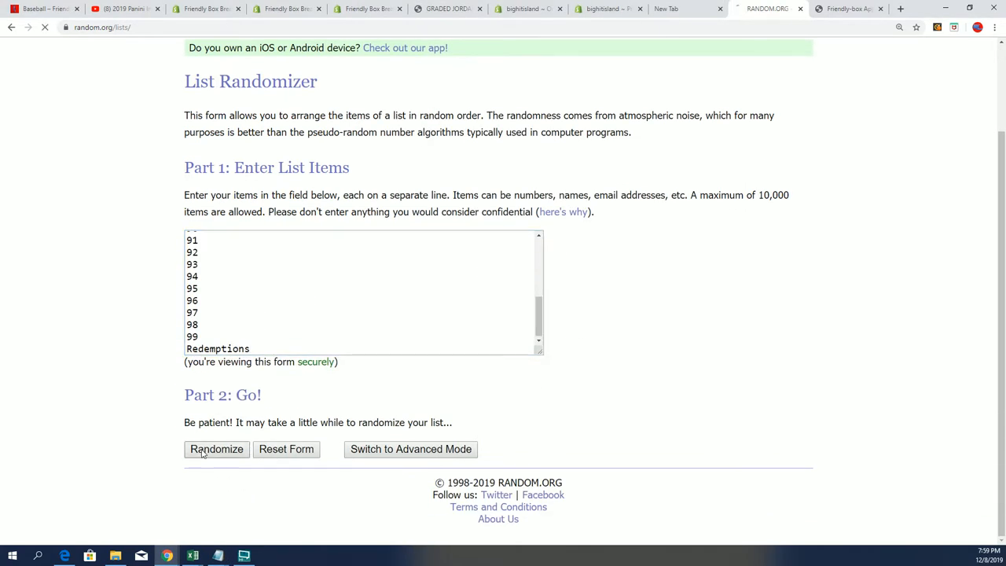
left_click(216, 449)
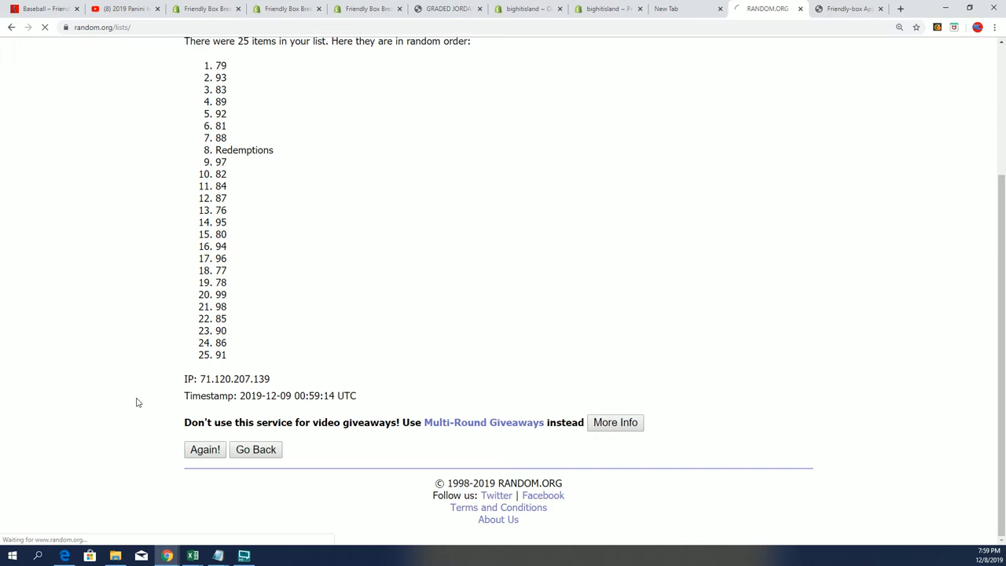
mouse_move(150, 411)
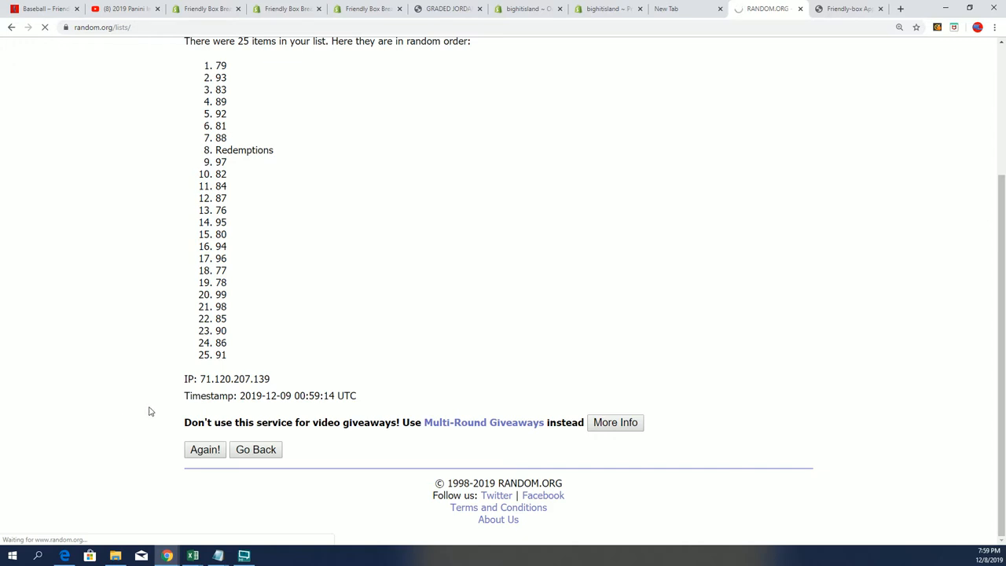
left_click(205, 449)
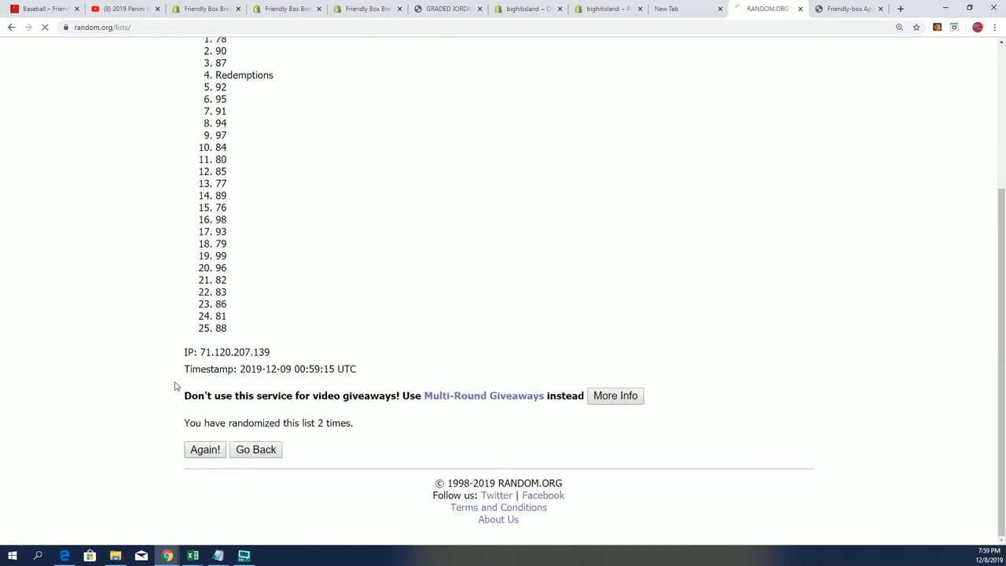
left_click(204, 449)
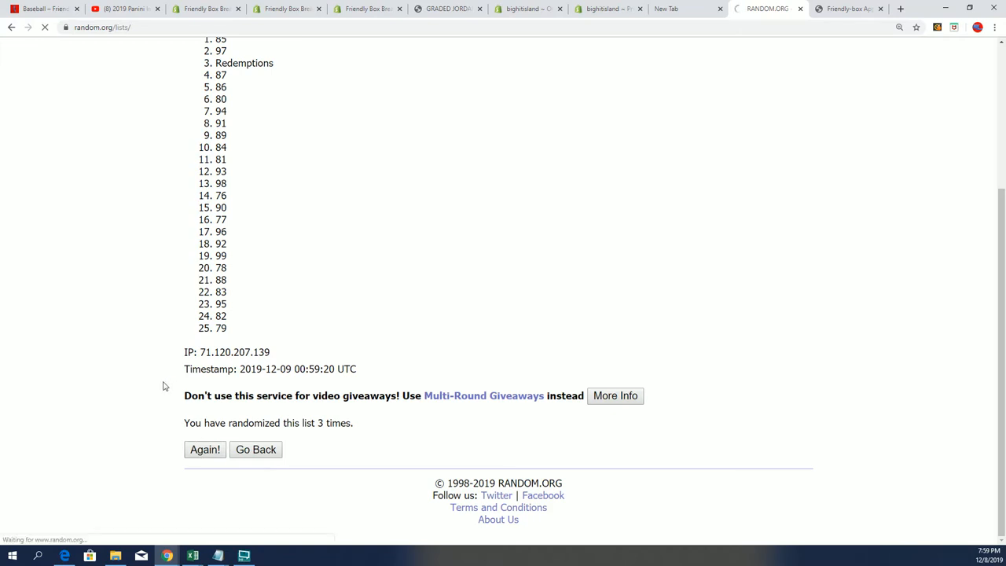
mouse_move(157, 431)
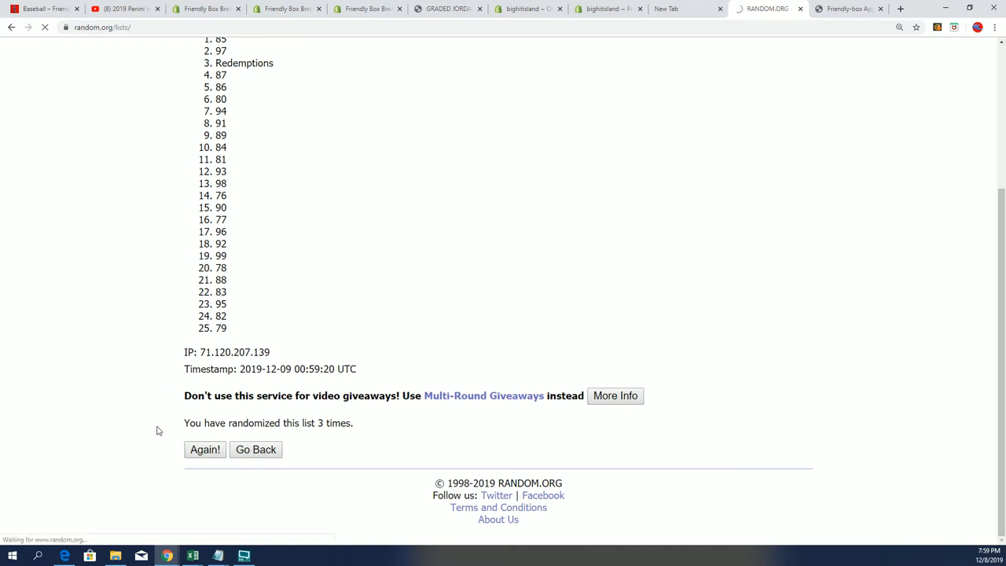
left_click(205, 449)
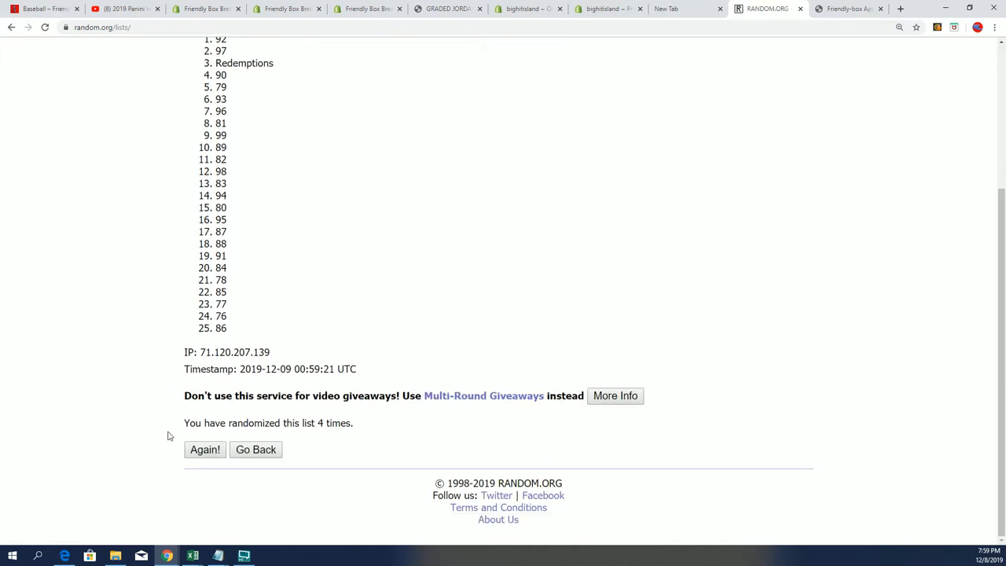
left_click(205, 450)
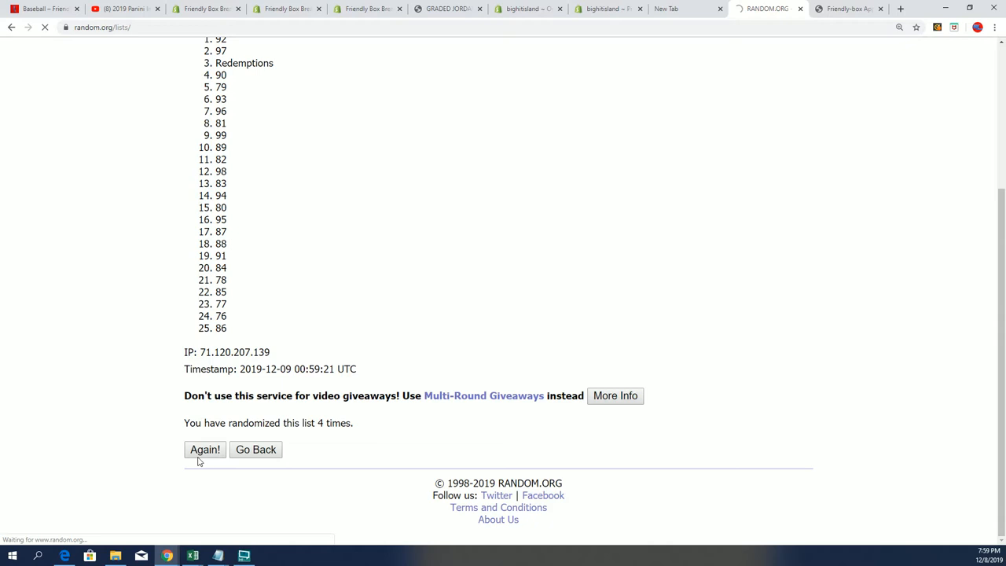
left_click(205, 449)
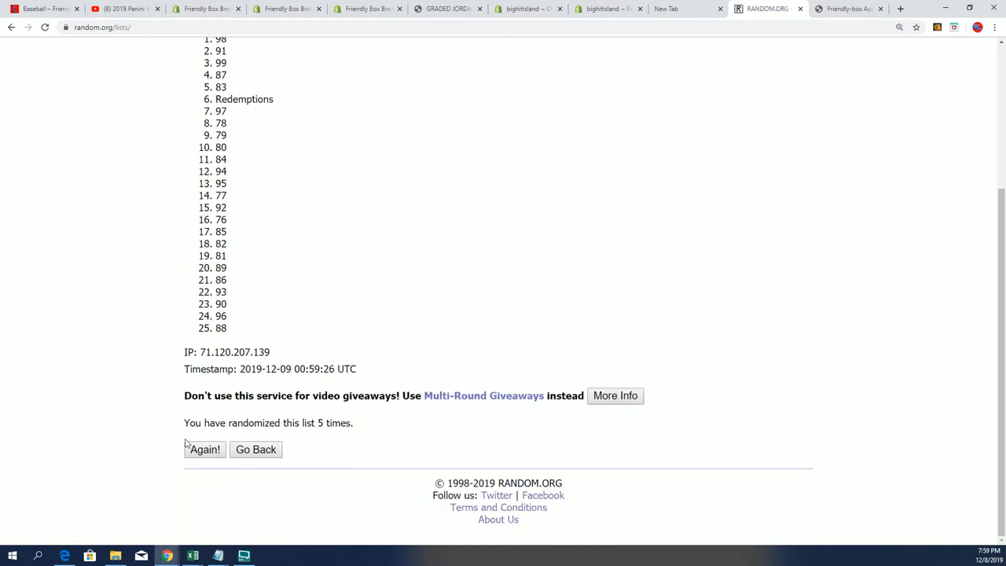
left_click(204, 450)
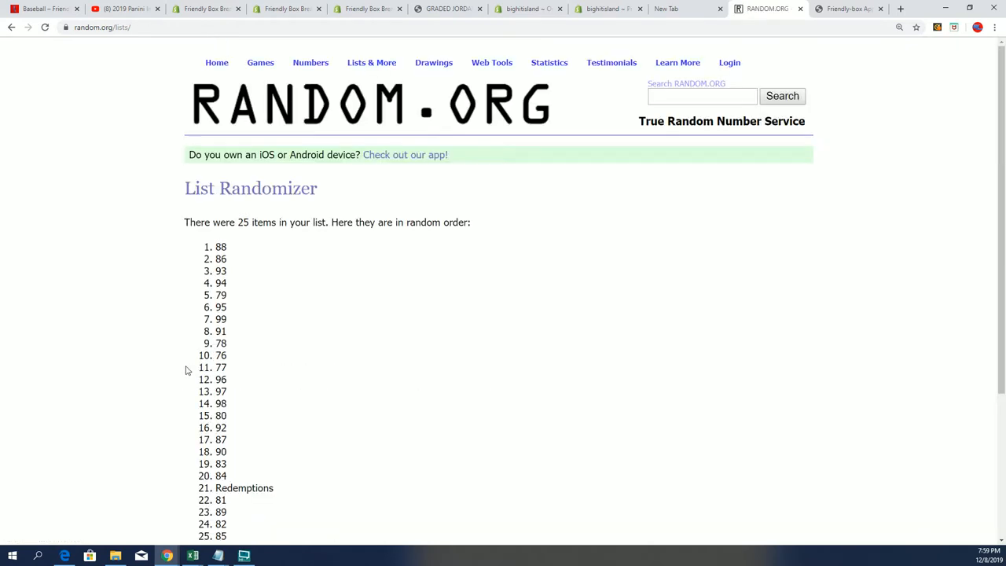
scroll("down", 3)
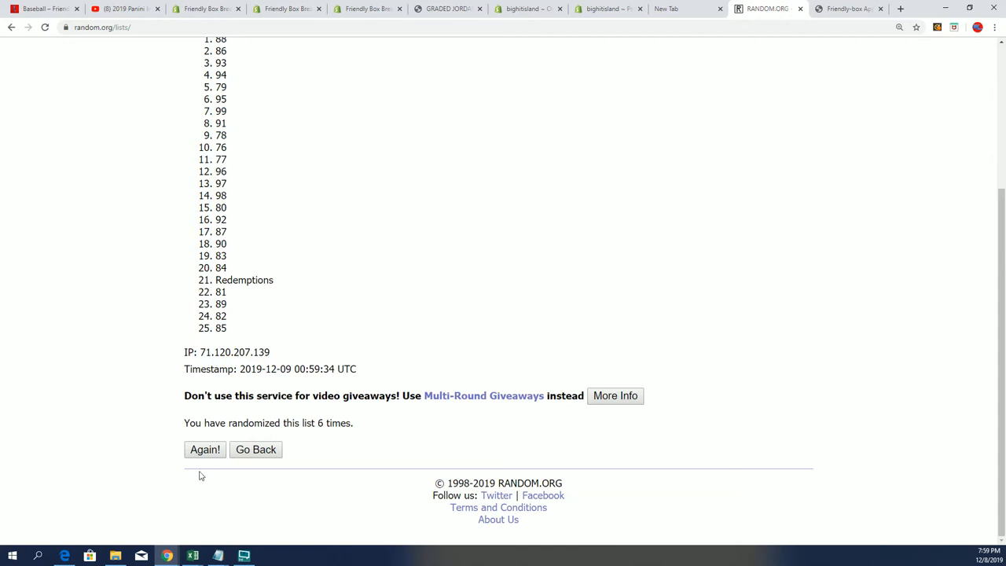
left_click(204, 450)
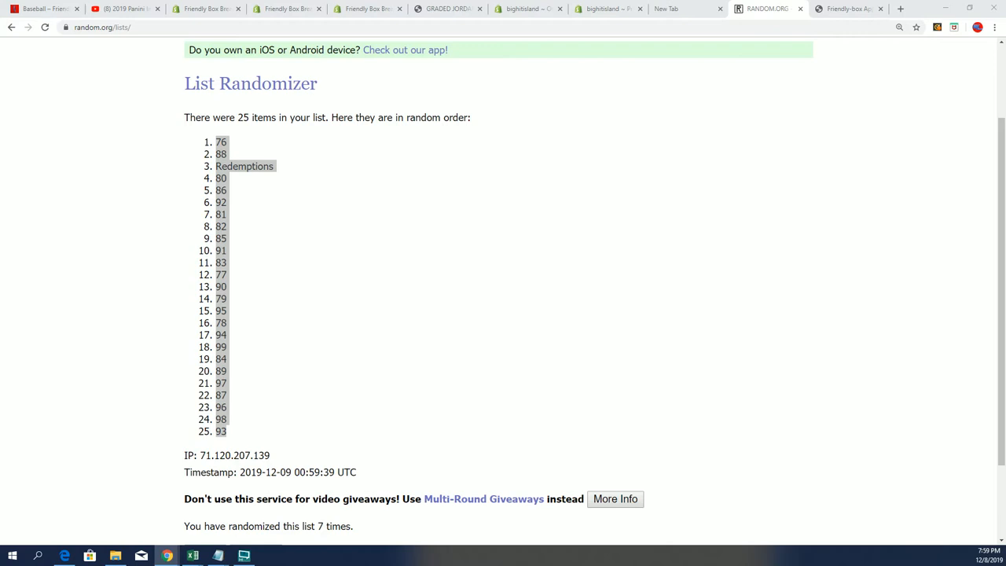
Paste the 76–99 and Redemptions list into E2 keeping source formatting, then check E4.
left_click(193, 554)
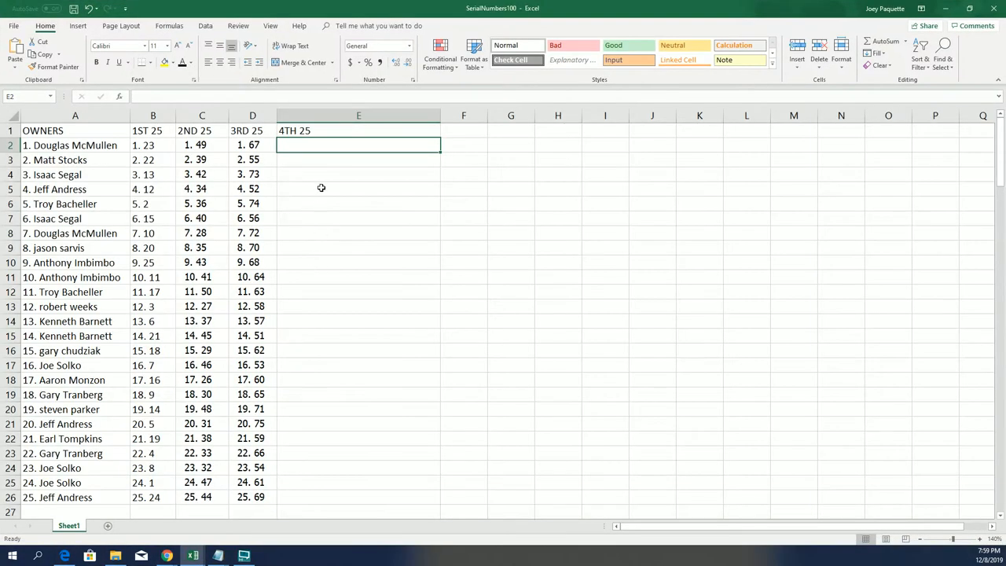
right_click(359, 145)
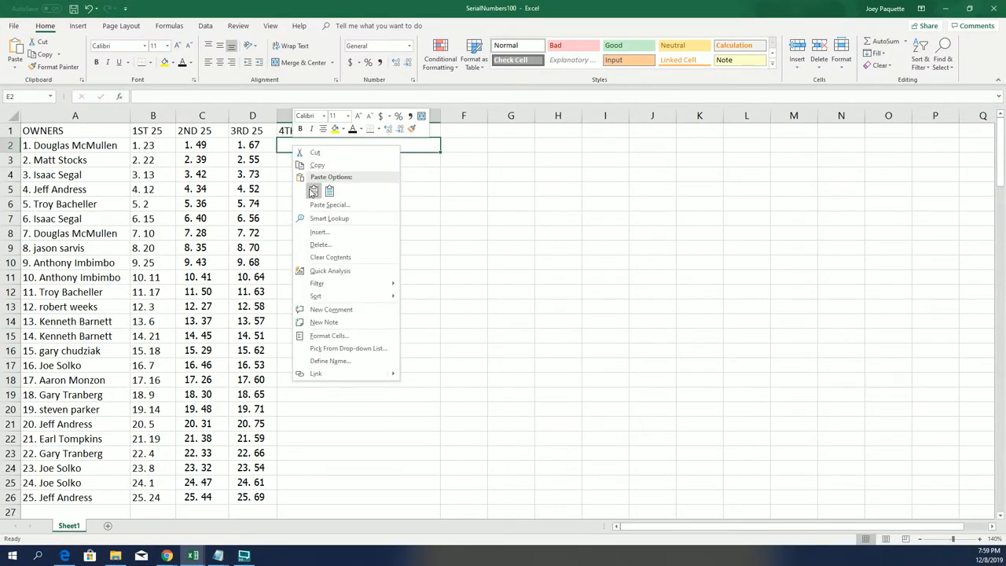
left_click(313, 191)
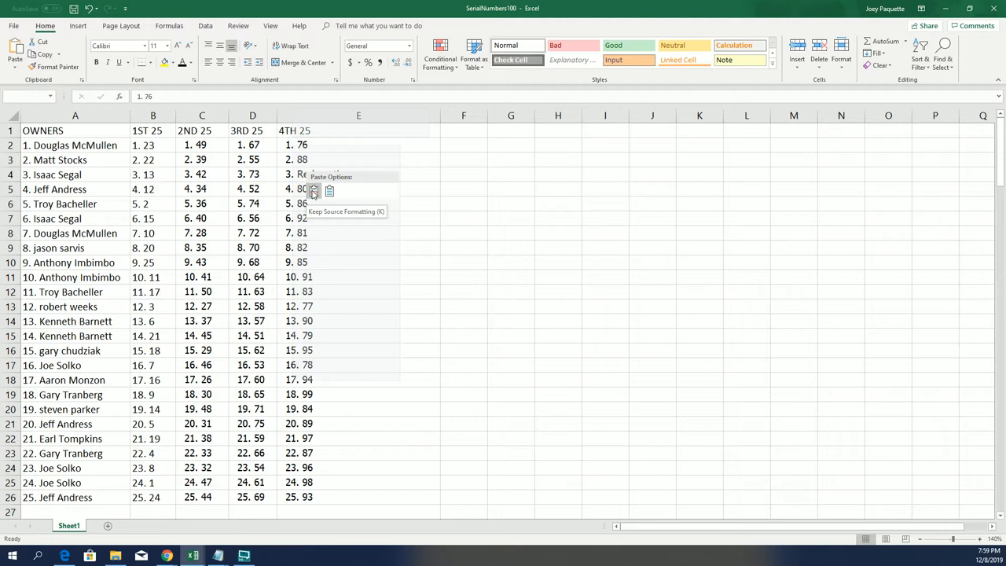
left_click(314, 192)
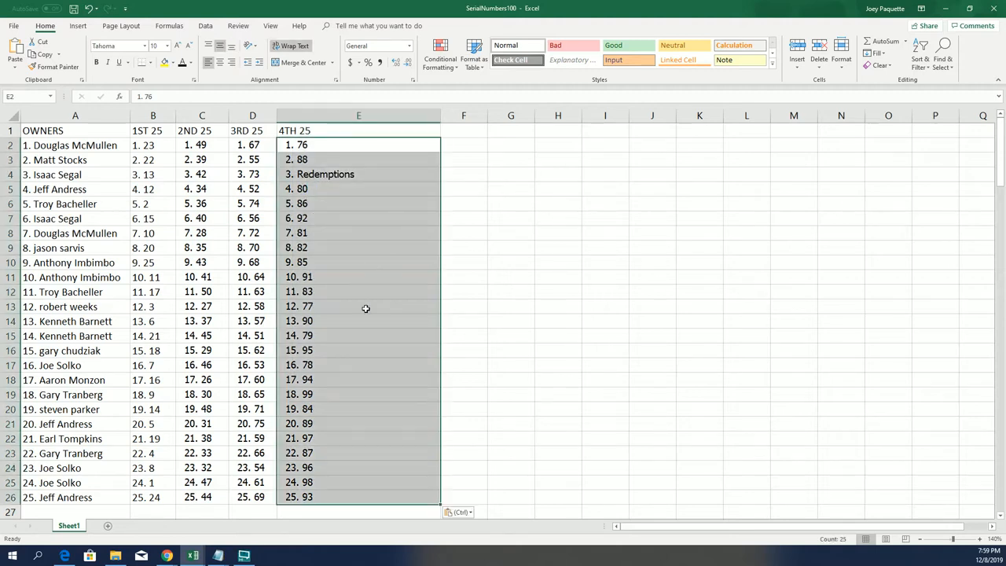
left_click(358, 174)
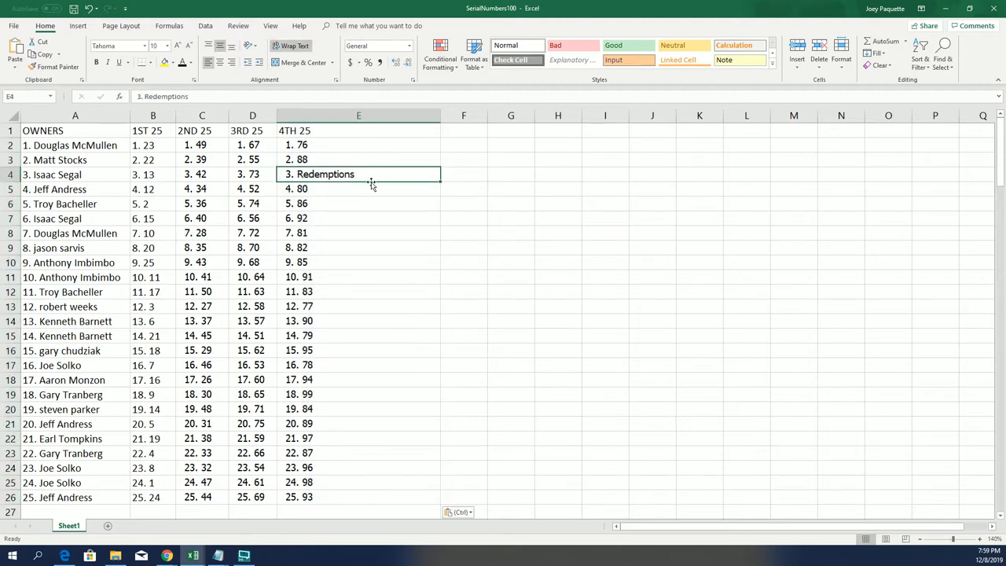